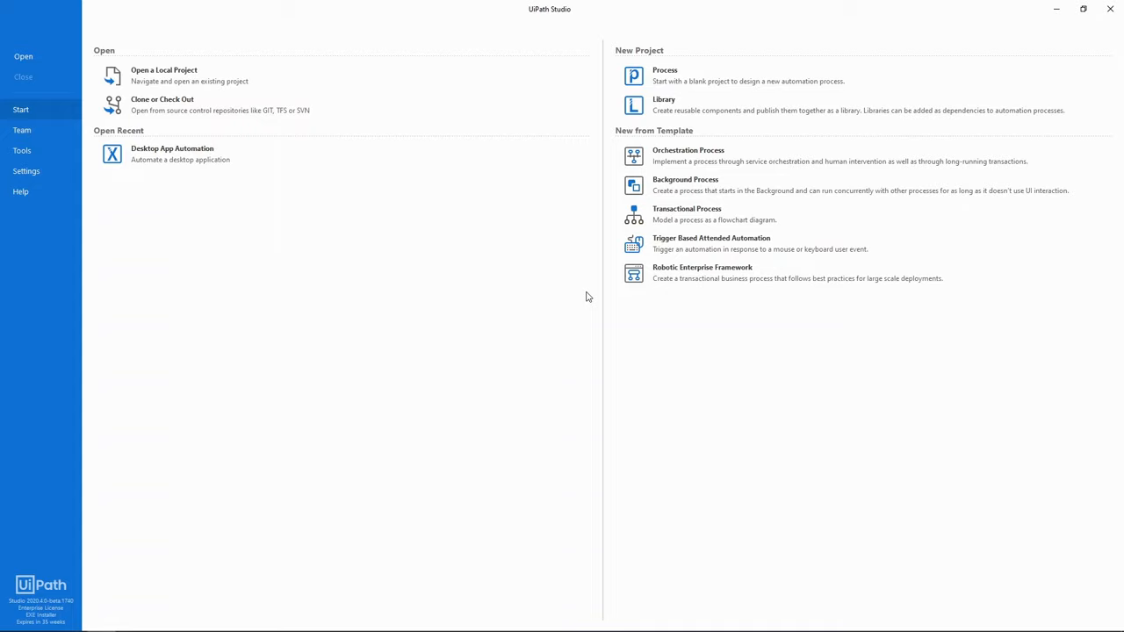
Step: Show the Tools page listing the UI Explorer app and the browser and runtime extensions
click(22, 150)
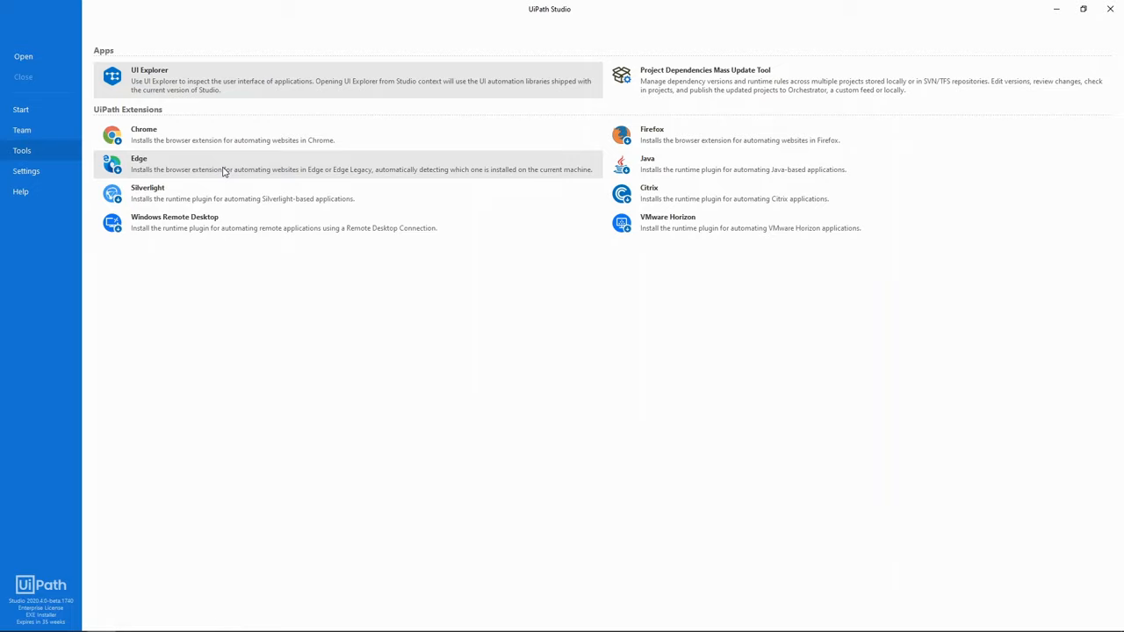
mouse_move(190, 271)
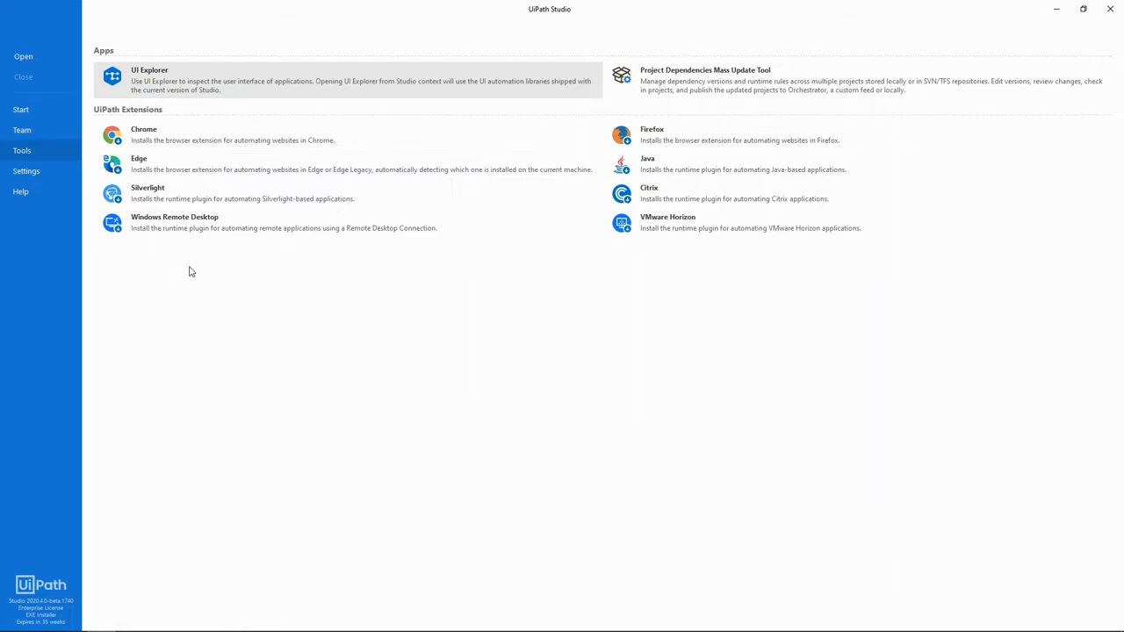
mouse_move(148, 192)
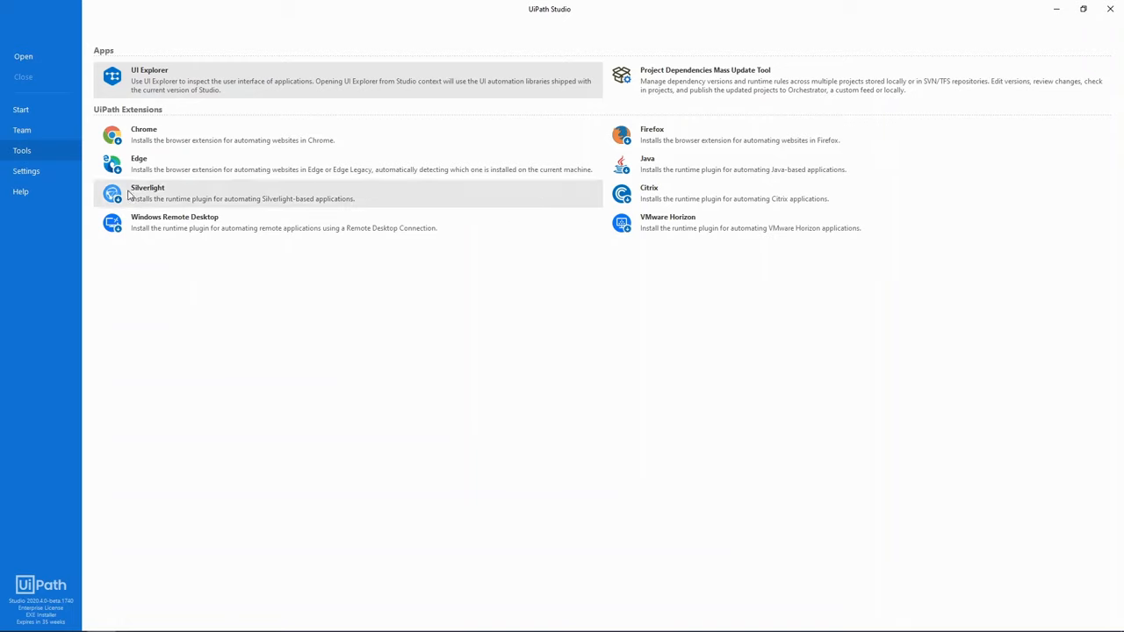
Step: From the Start page, create a new Process project named 'My First RPA'
click(21, 109)
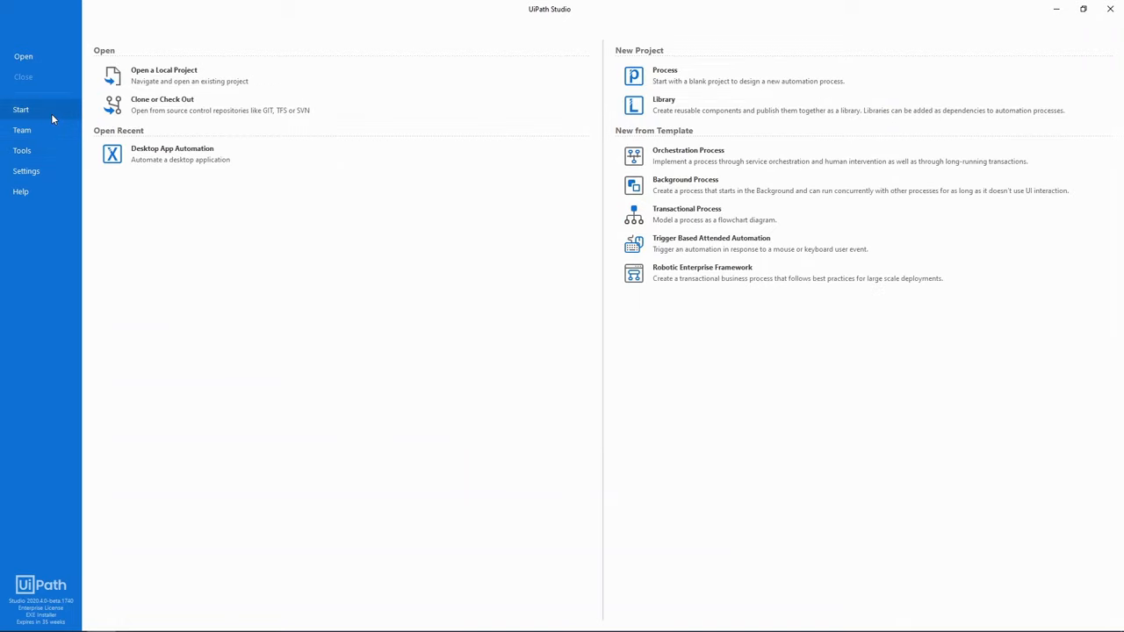
mouse_move(163, 76)
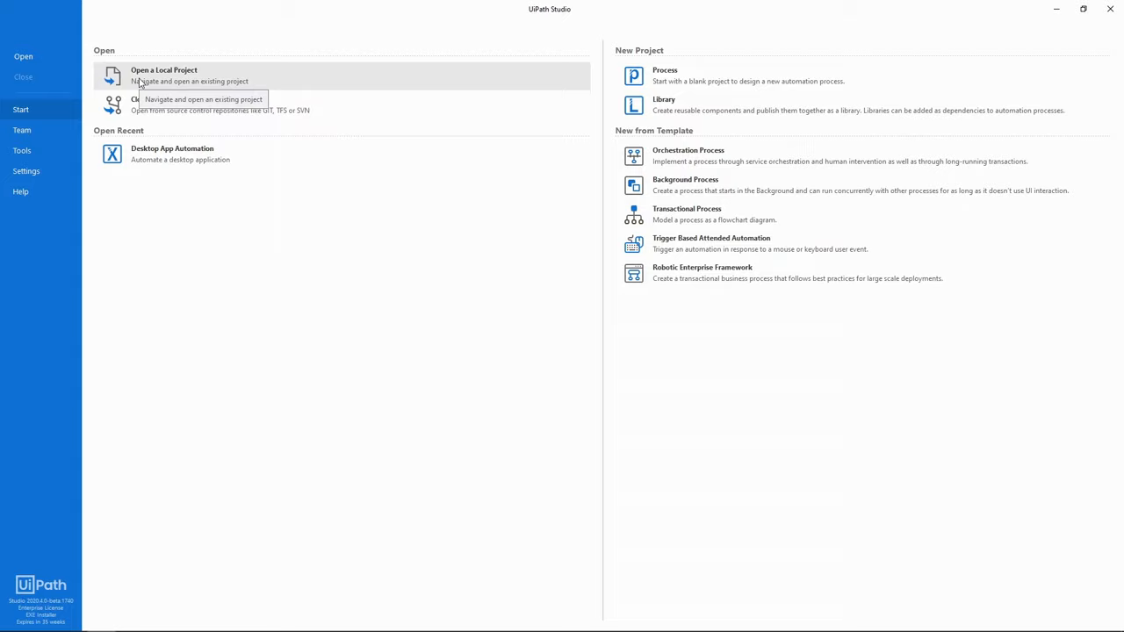
mouse_move(132, 105)
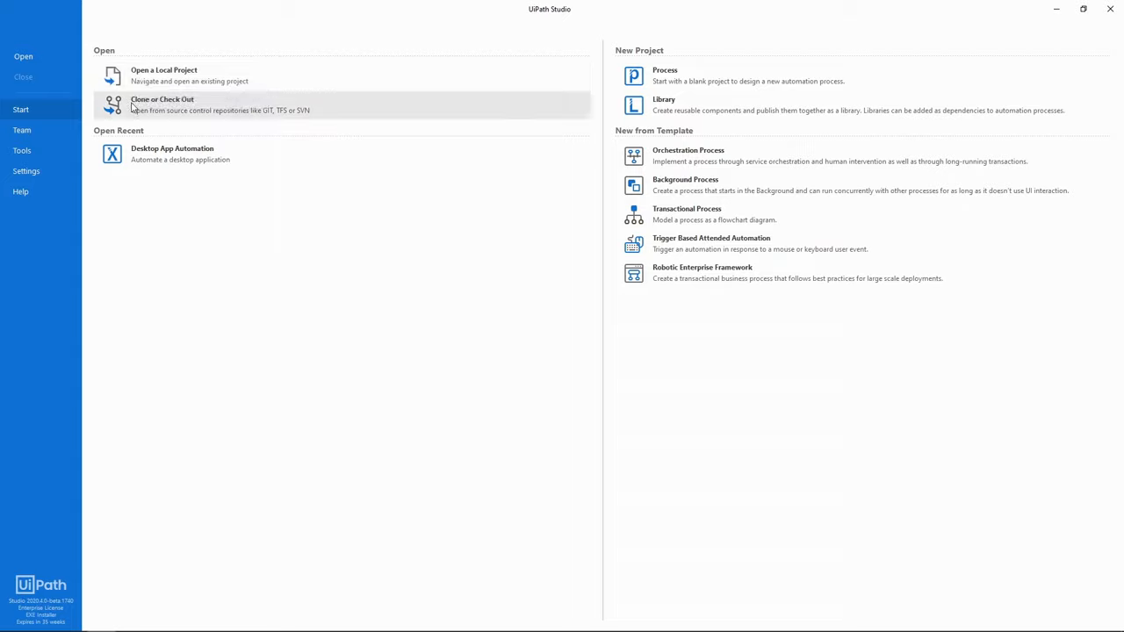
mouse_move(172, 153)
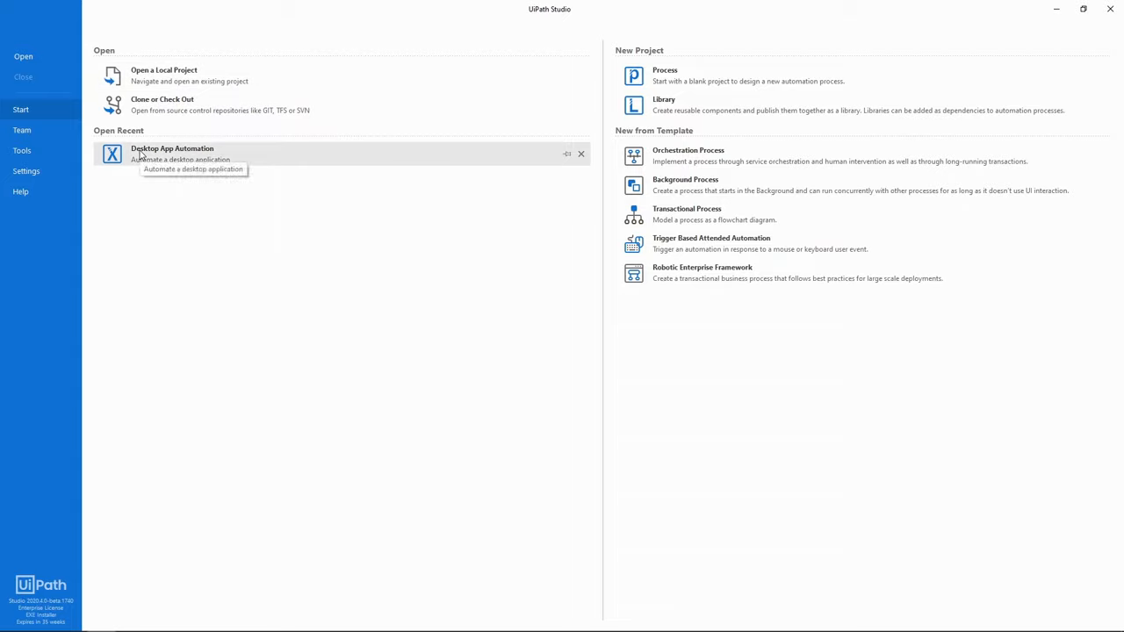
mouse_move(552, 213)
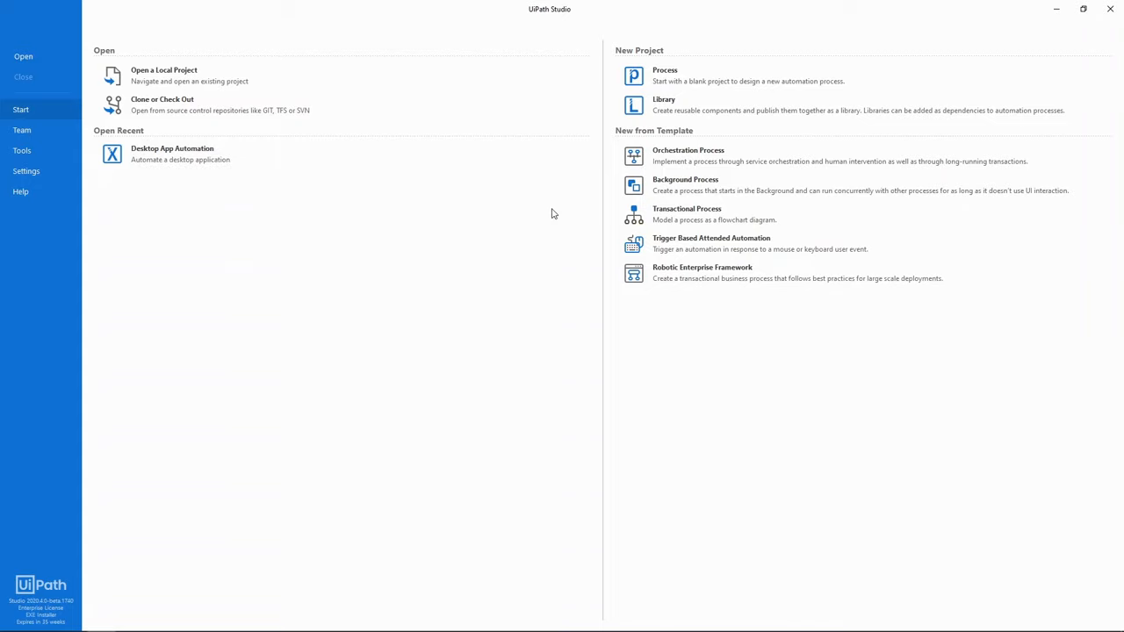
mouse_move(659, 156)
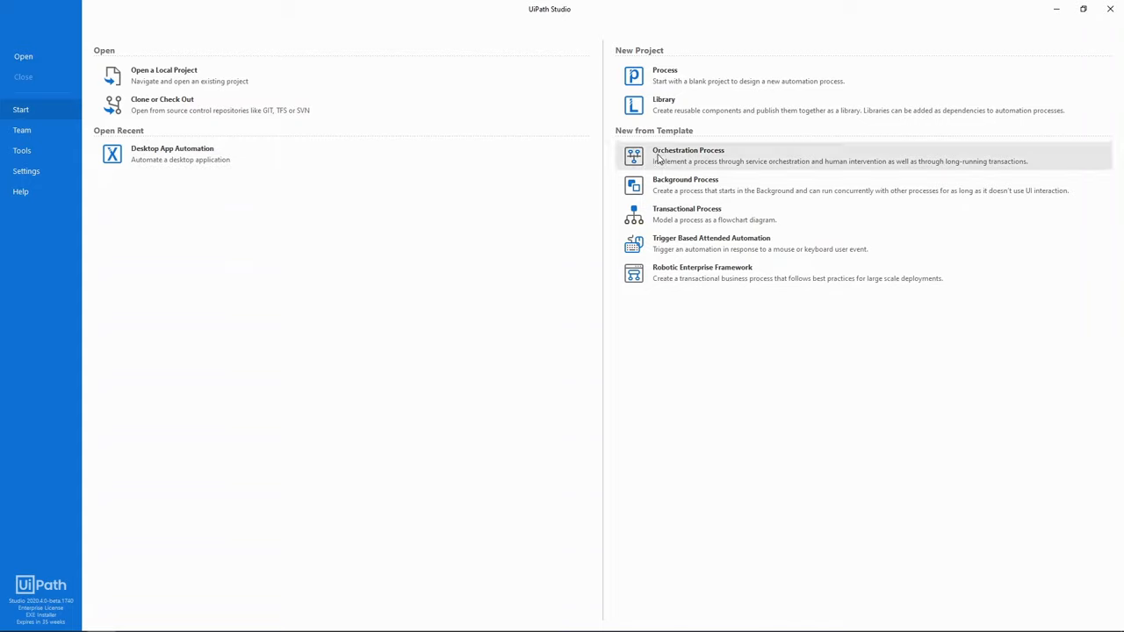
mouse_move(680, 215)
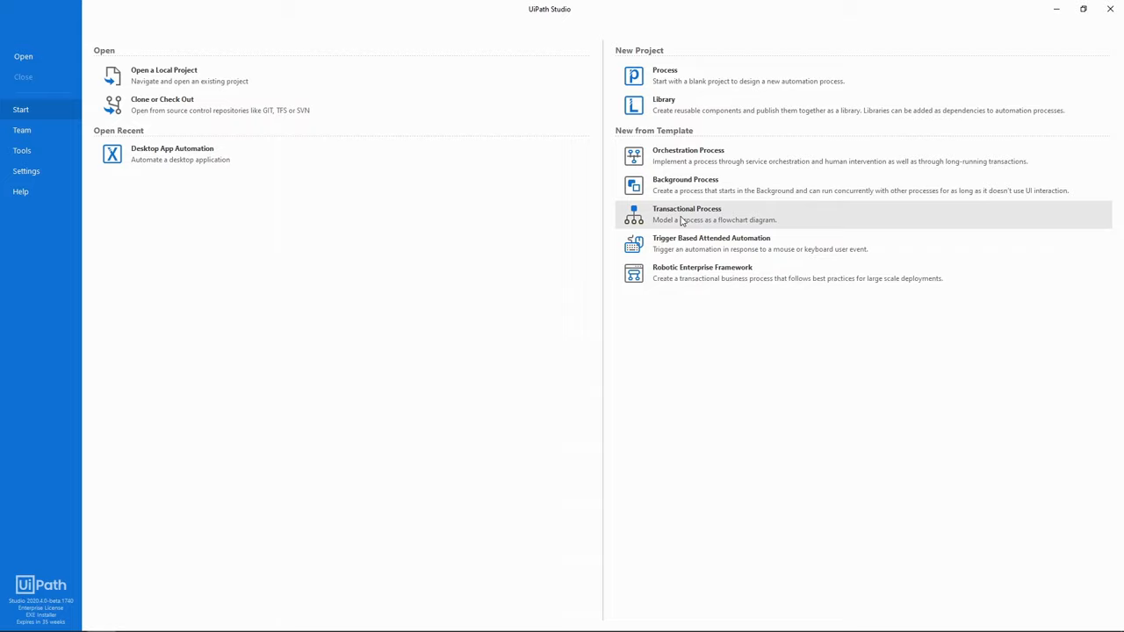
mouse_move(680, 272)
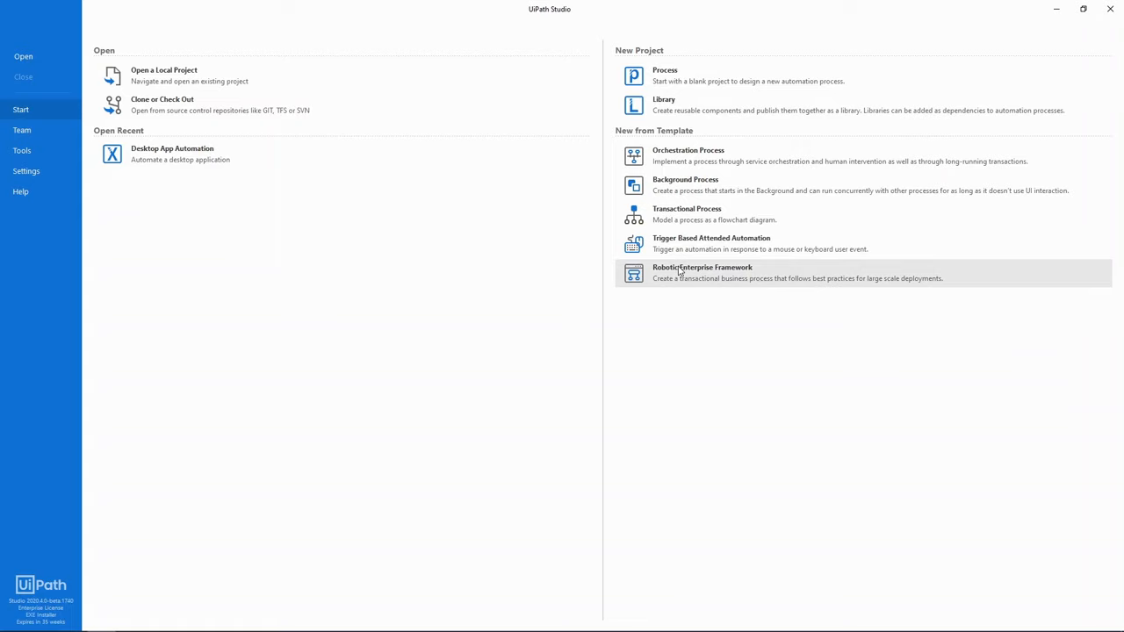
click(664, 75)
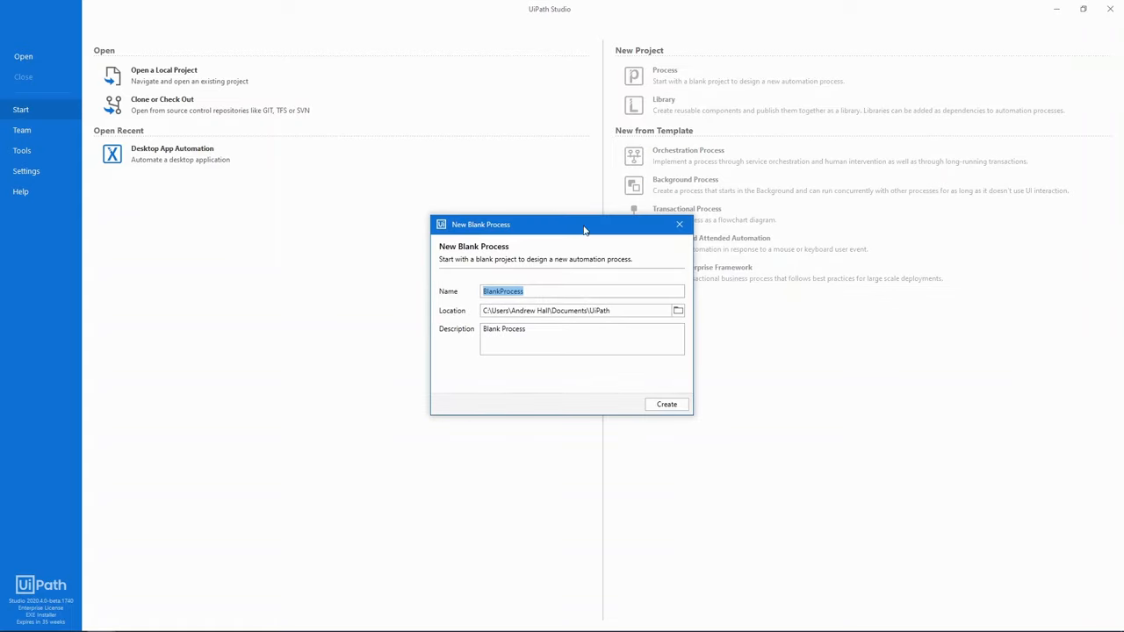
text(My First RP)
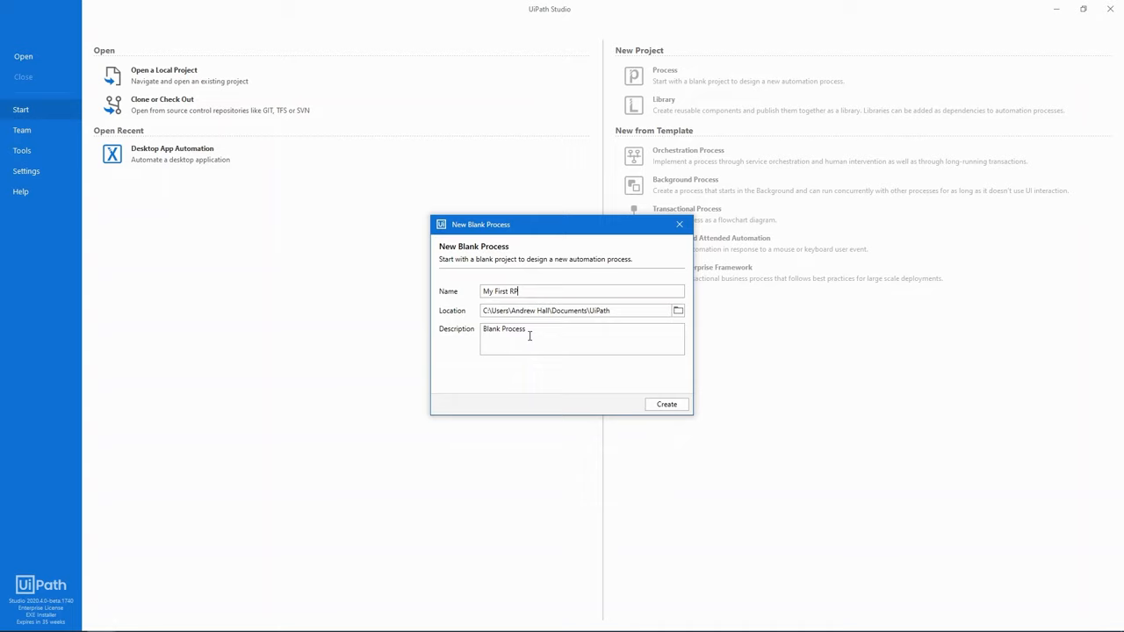
click(666, 403)
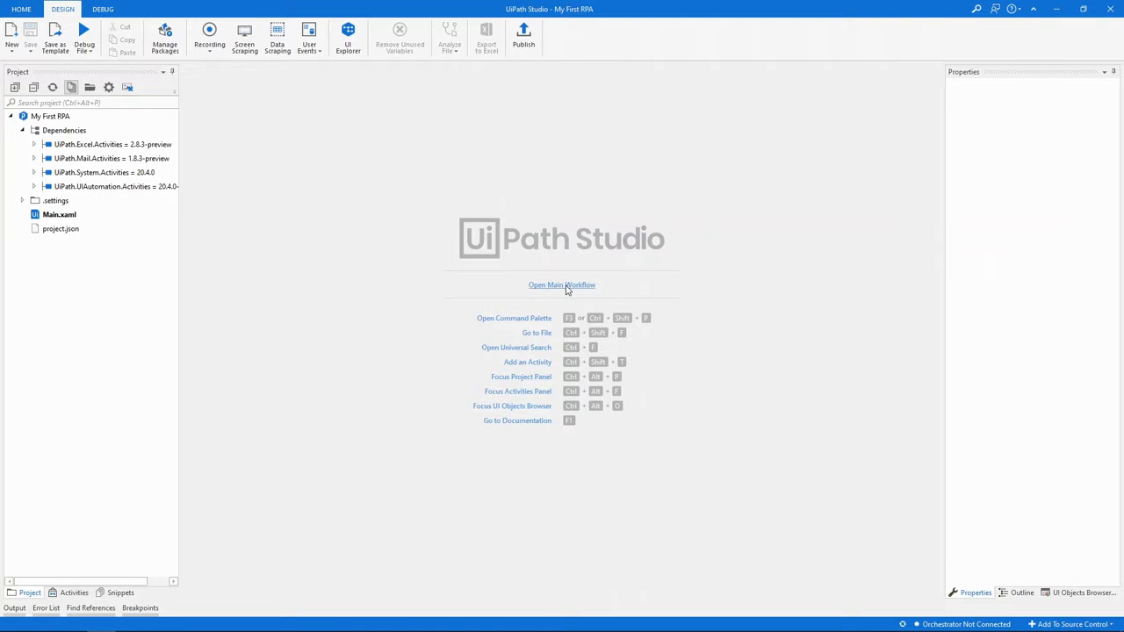
Step: Open the empty Main workflow, showing and then dismissing the activity search list
click(561, 284)
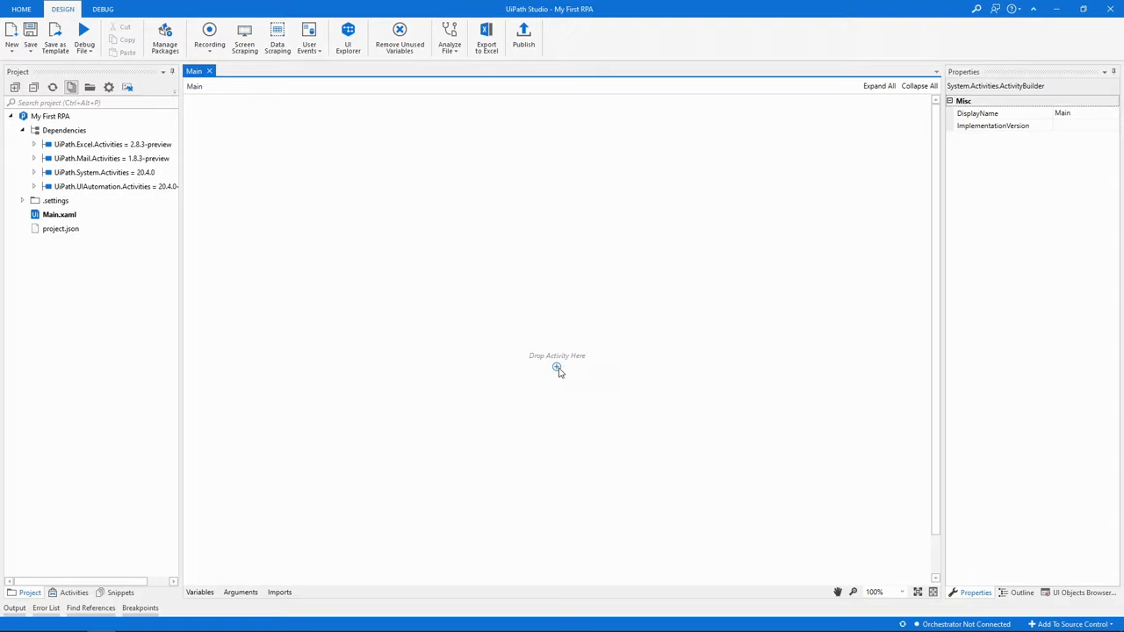
click(556, 367)
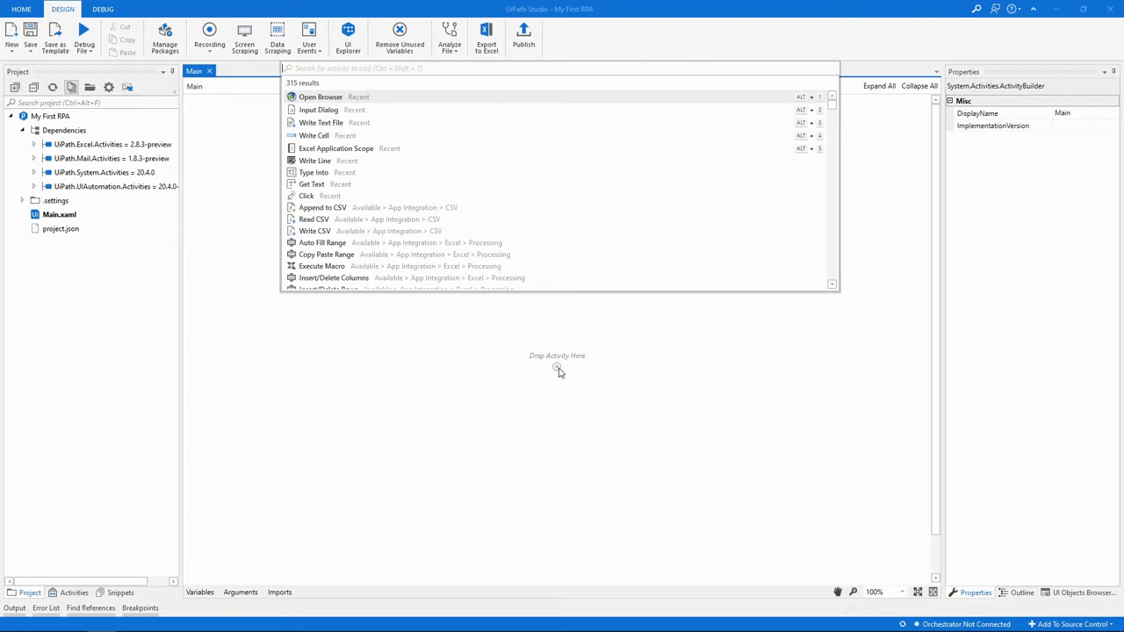
mouse_move(276, 486)
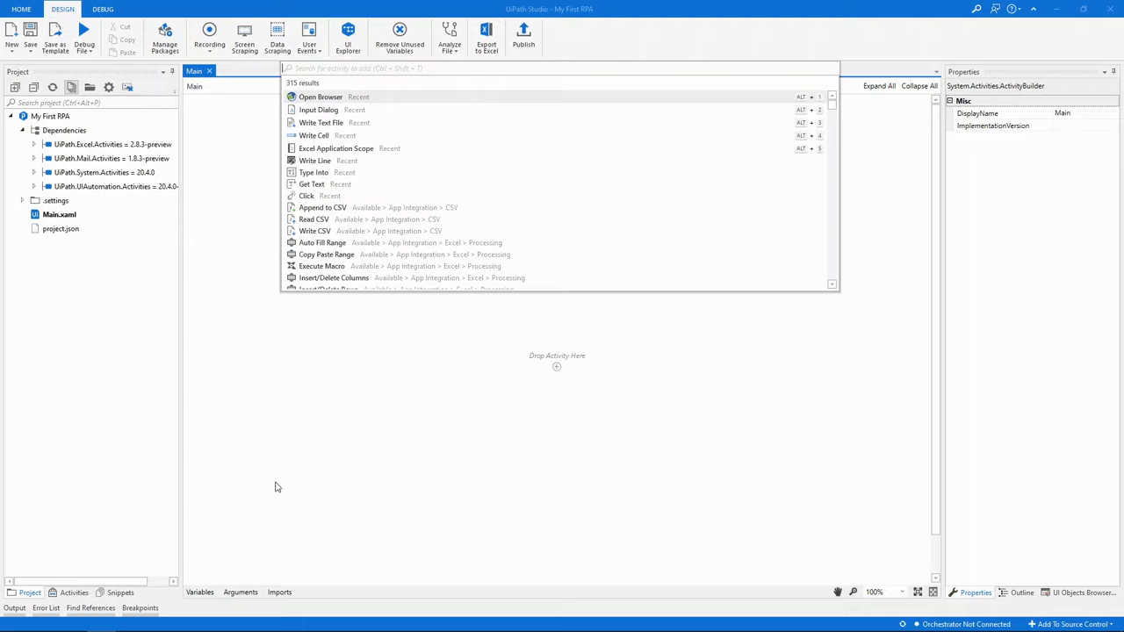
click(74, 593)
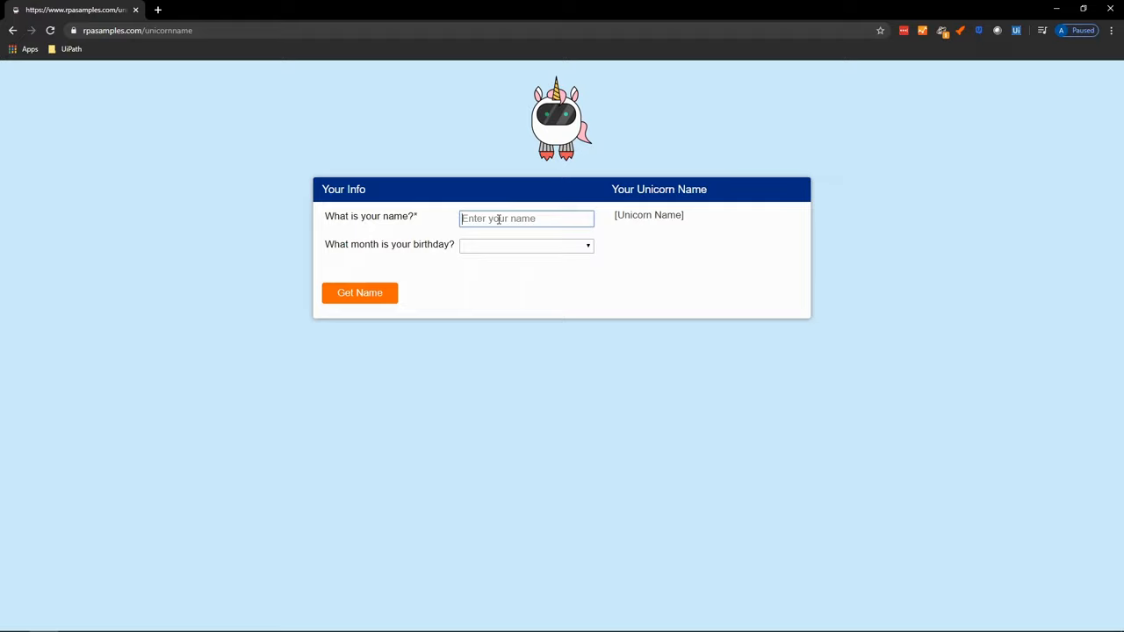
Step: Try the unicorn name form with 'John Doe', getting 'Sunbeam Nimble-Flower', then return to Studio
text(John Doe)
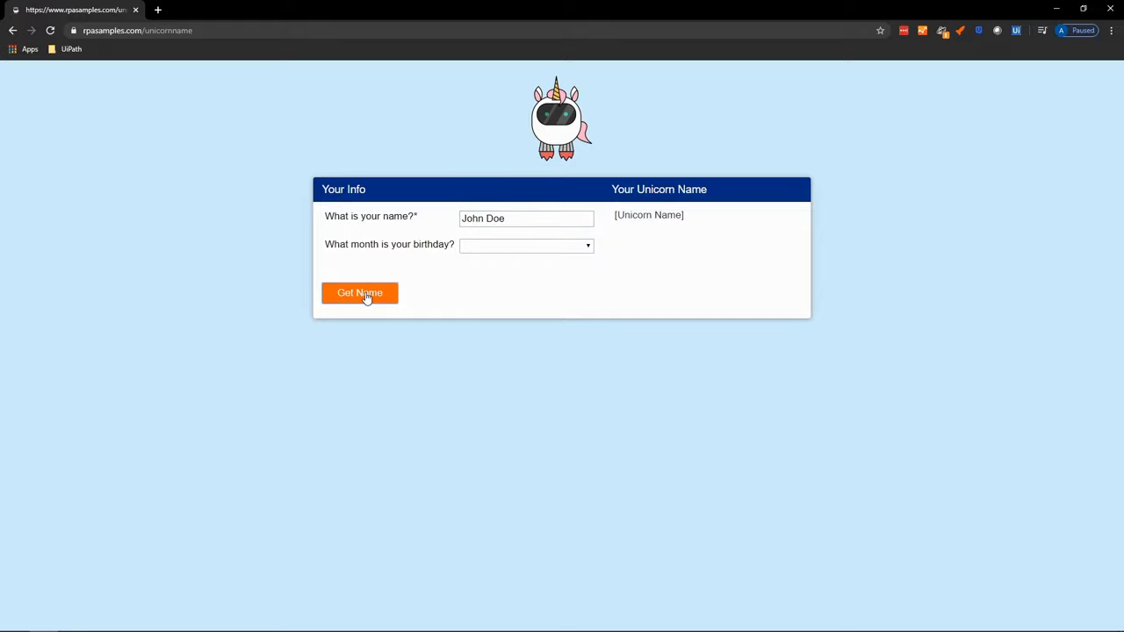
click(359, 292)
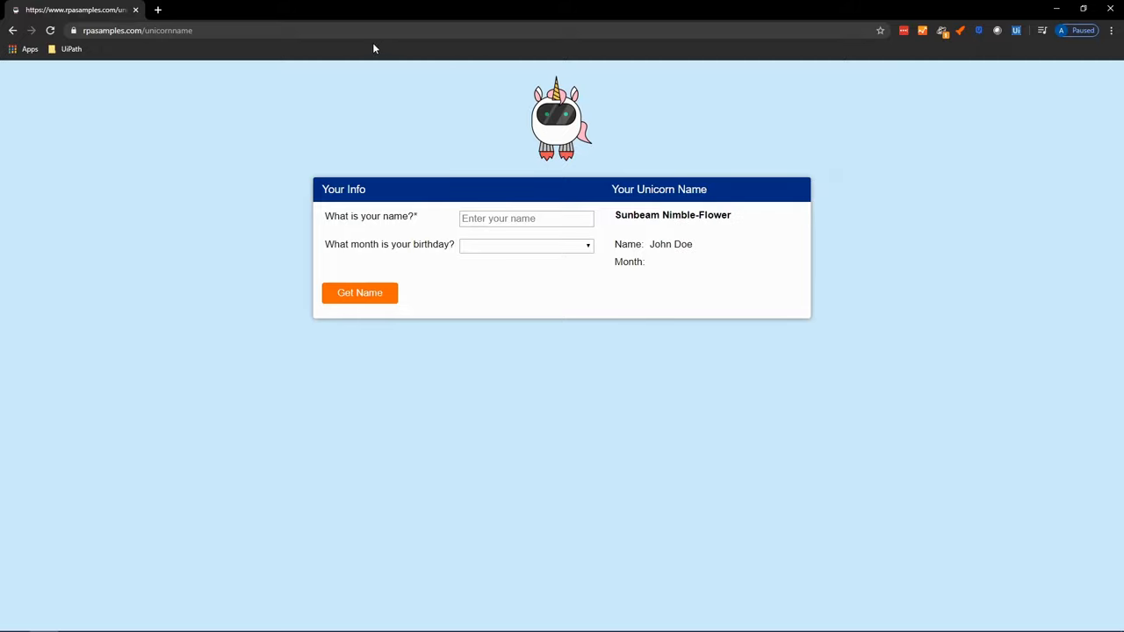
click(136, 30)
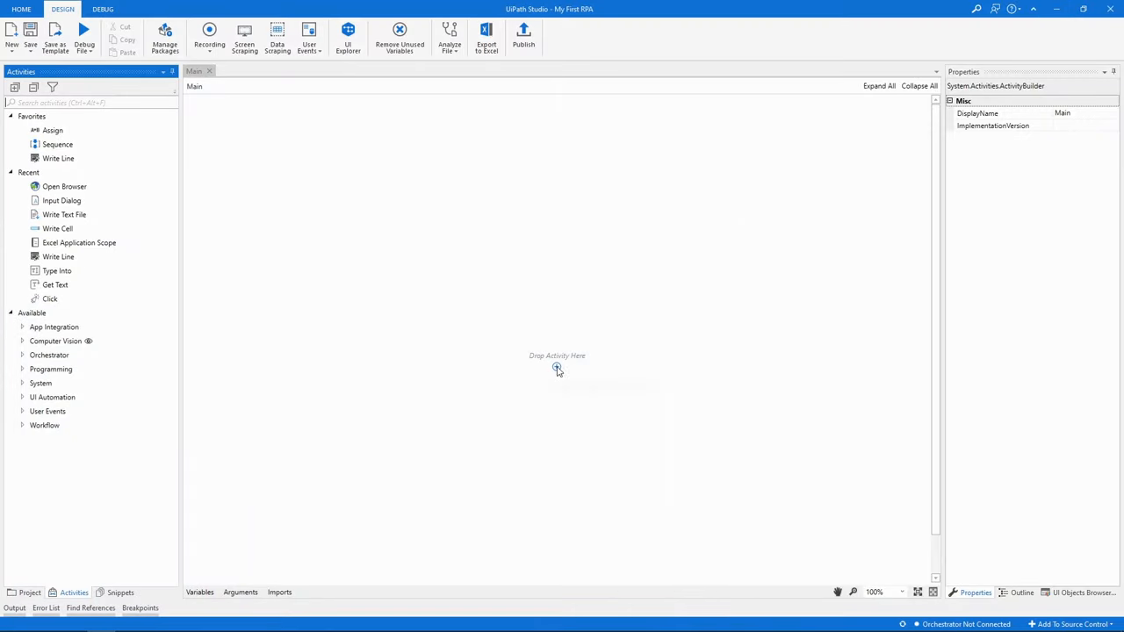
mouse_move(557, 368)
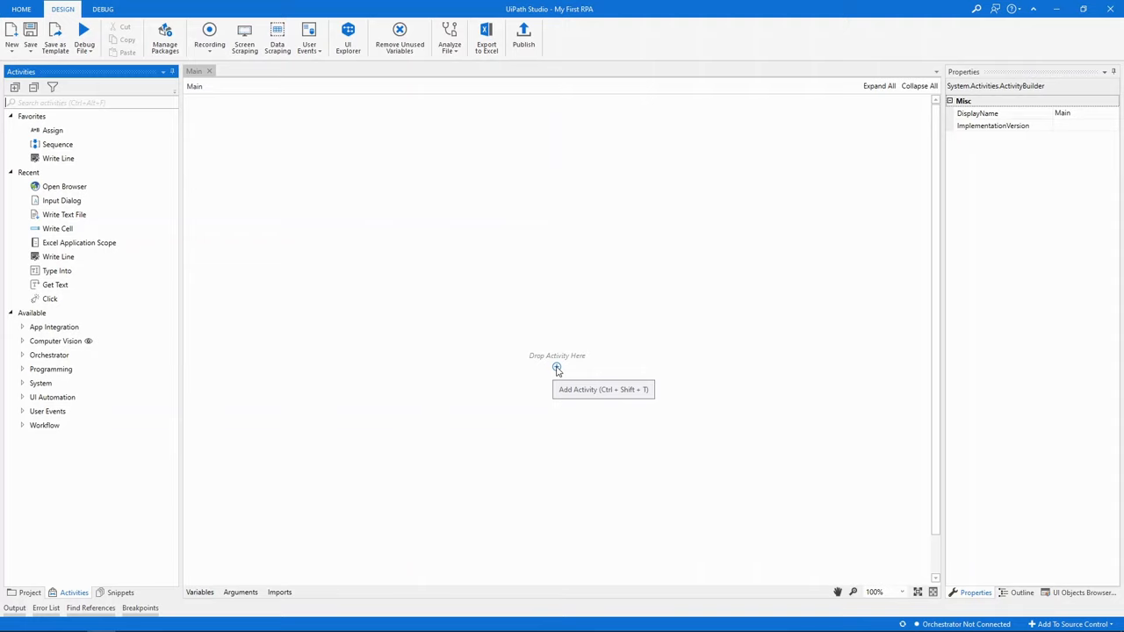
Step: Add an Input Dialog asking 'What is your name?' and show the workflow variables
click(556, 368)
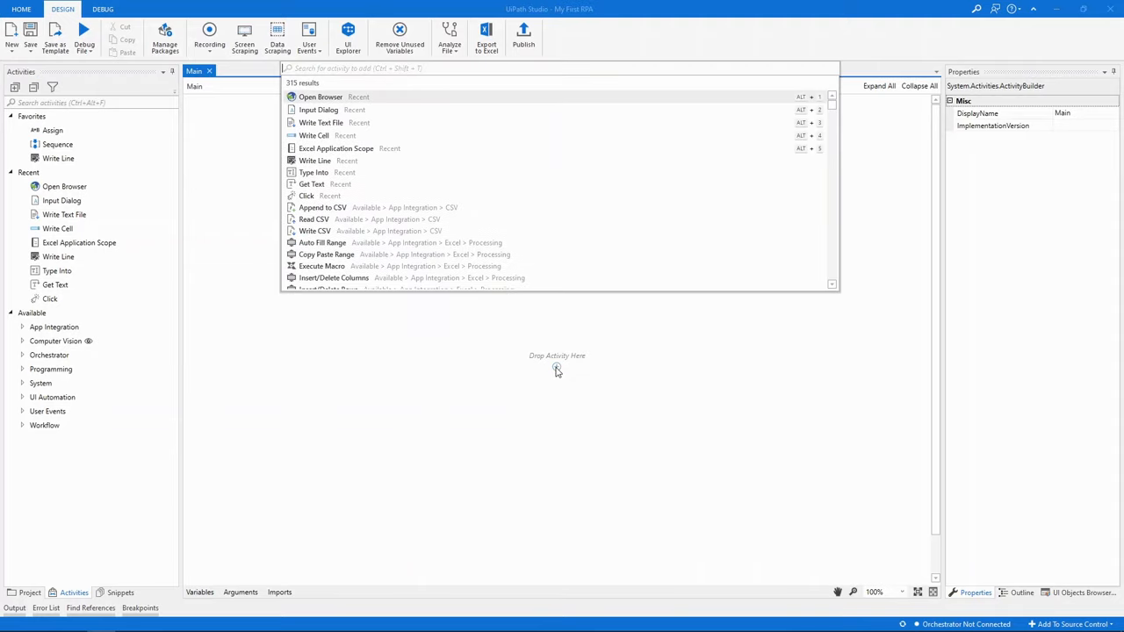
click(319, 109)
text("Your Name)
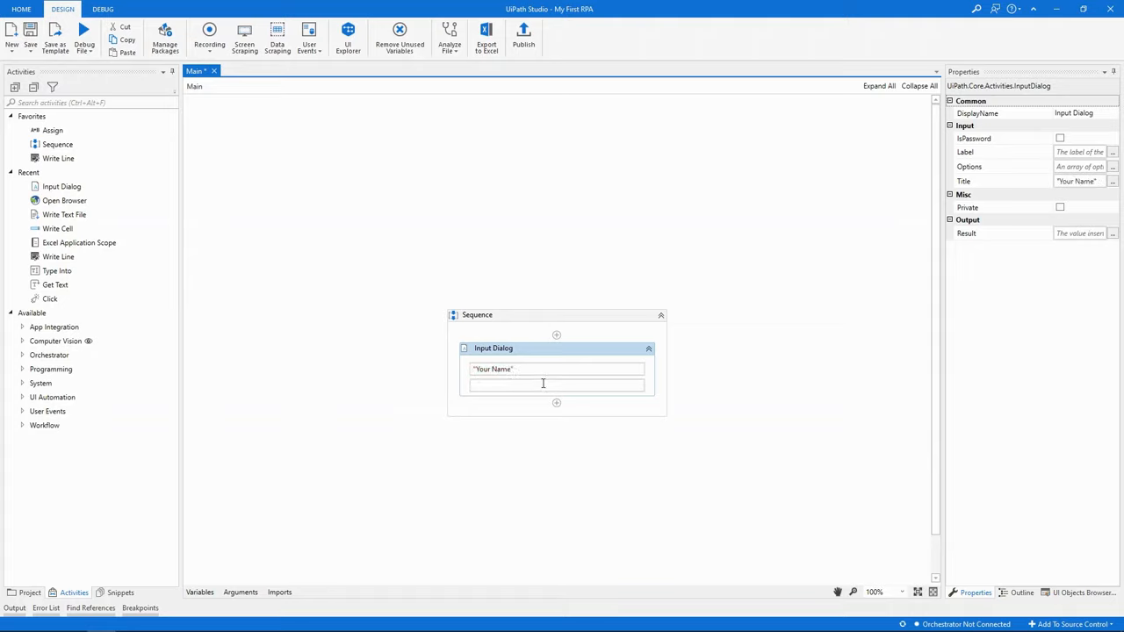
text("What is your name")
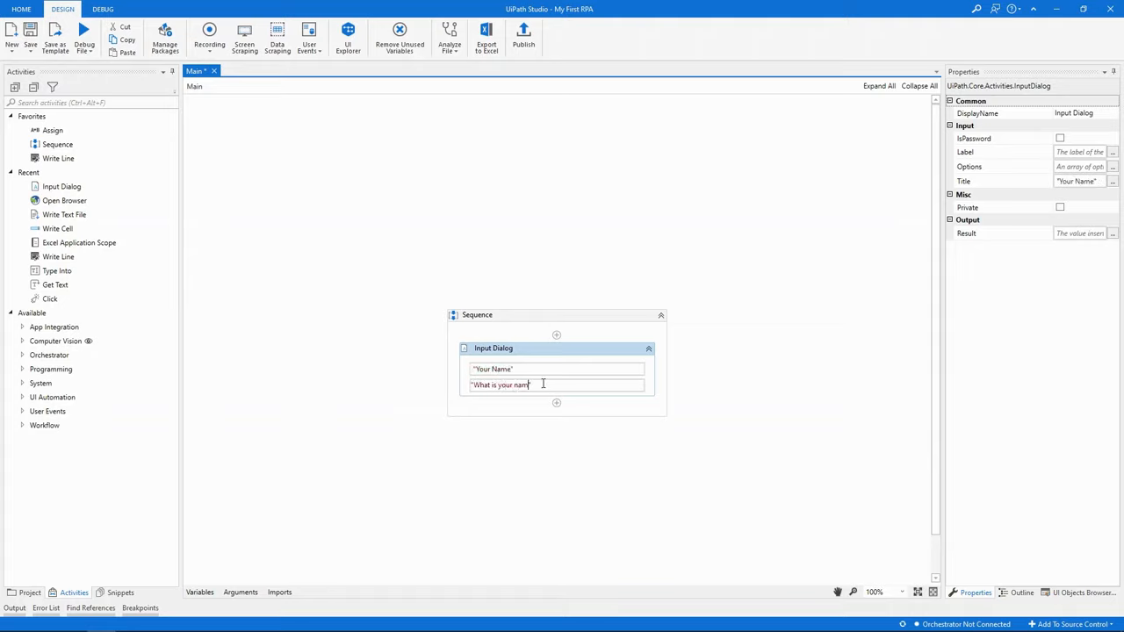
text(?)
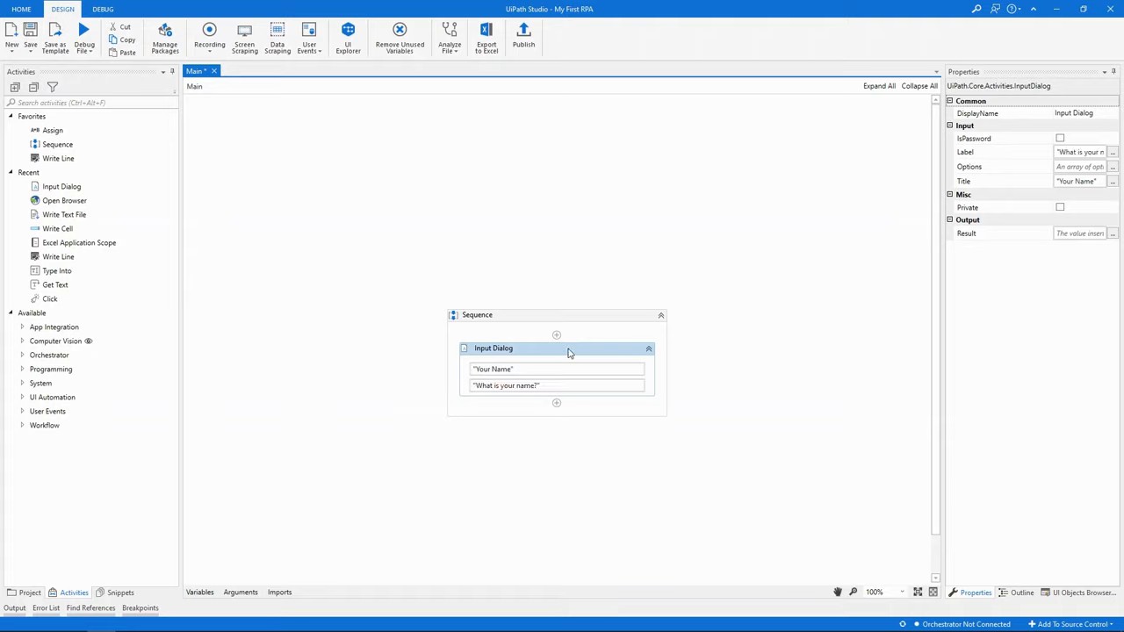
mouse_move(537, 358)
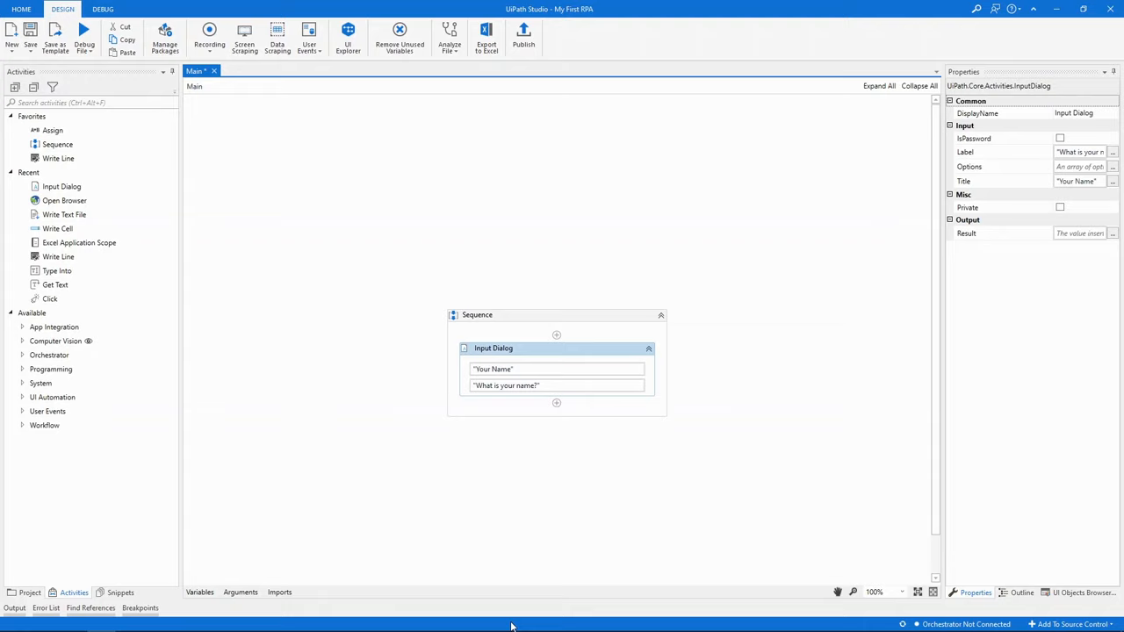
click(199, 592)
text(usersName)
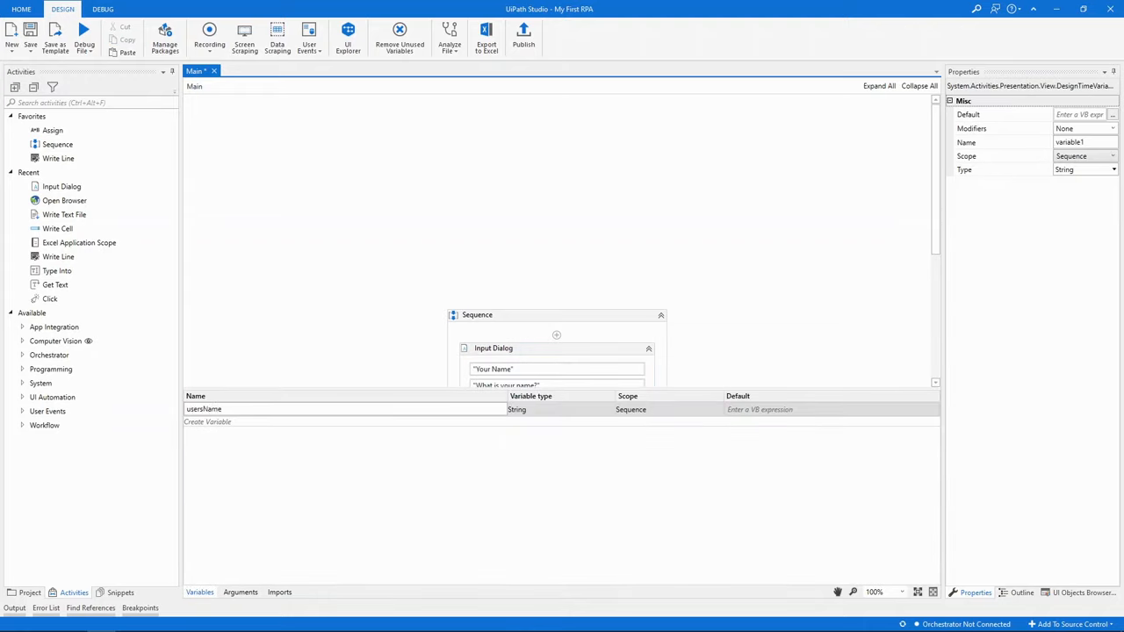
Step: Commit the String variable usersName in the Variables panel
click(494, 340)
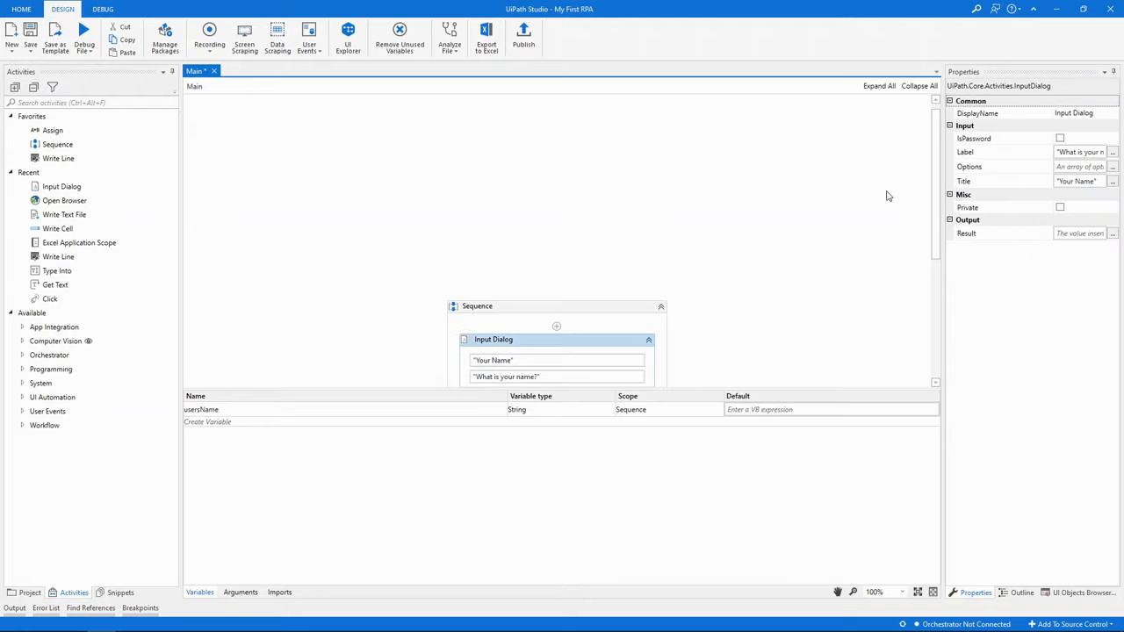
click(1080, 233)
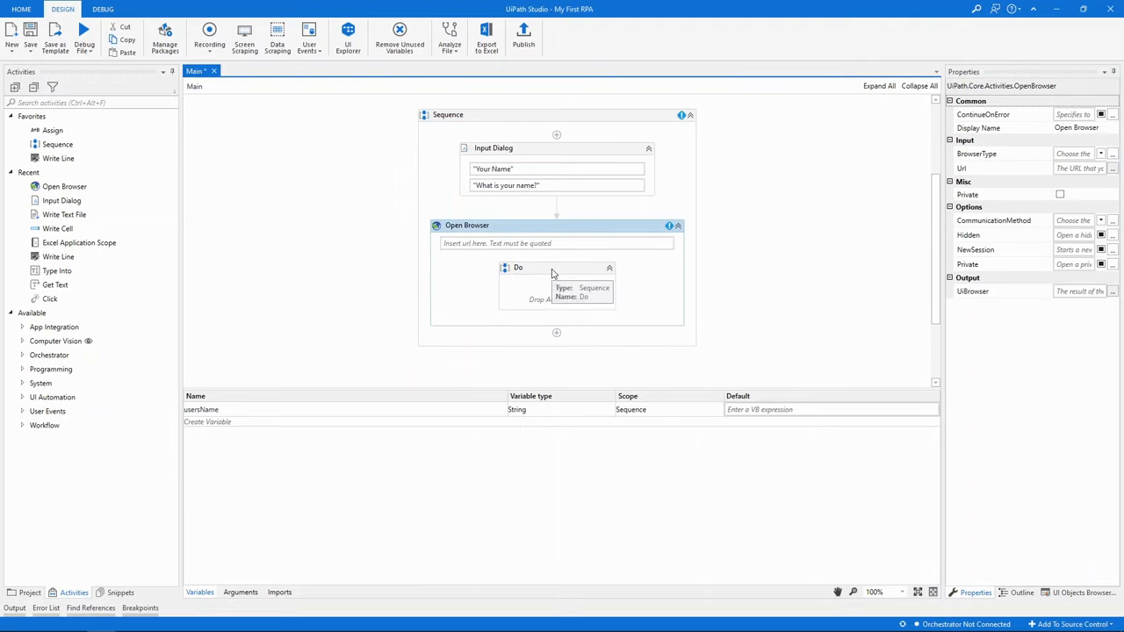
click(556, 243)
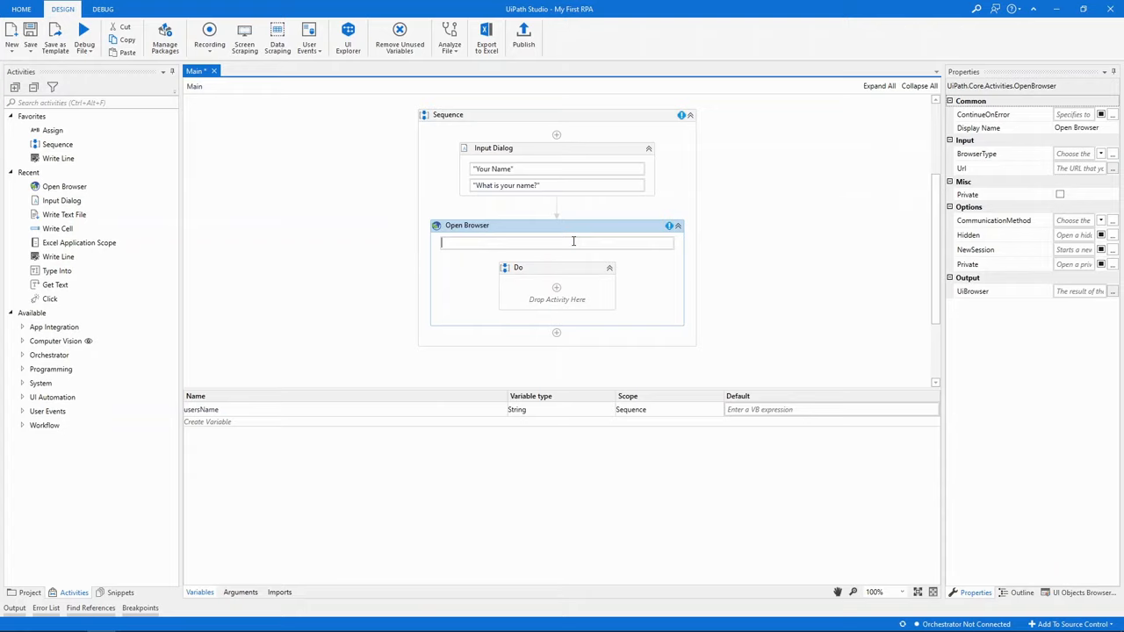
text("https://www.rpasamples.com/unicornname")
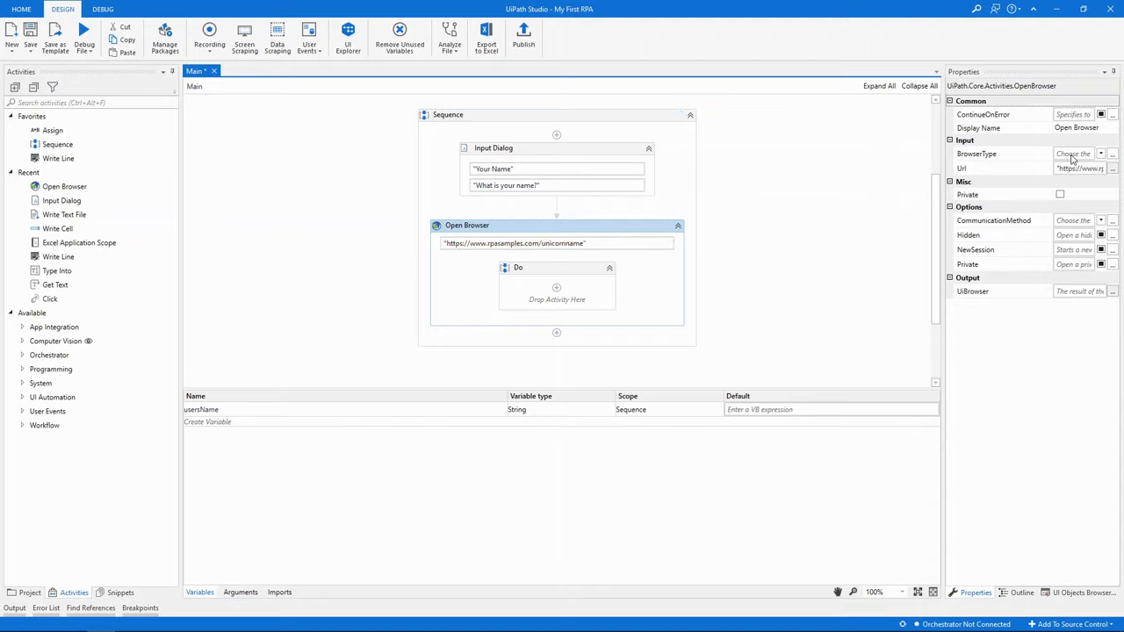
click(1101, 153)
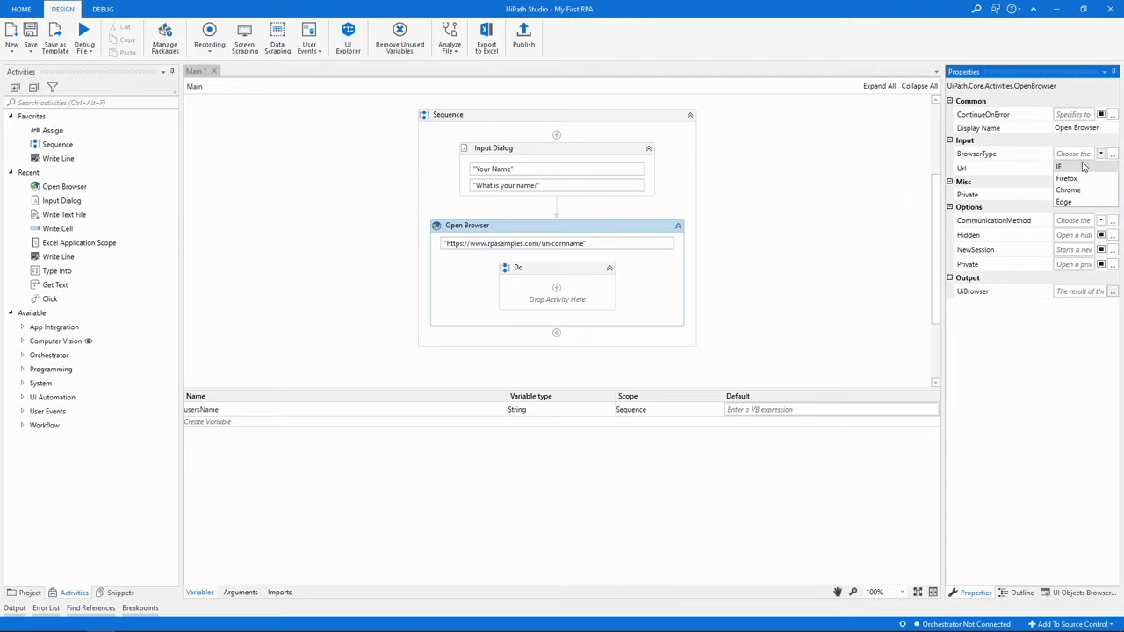
mouse_move(1068, 190)
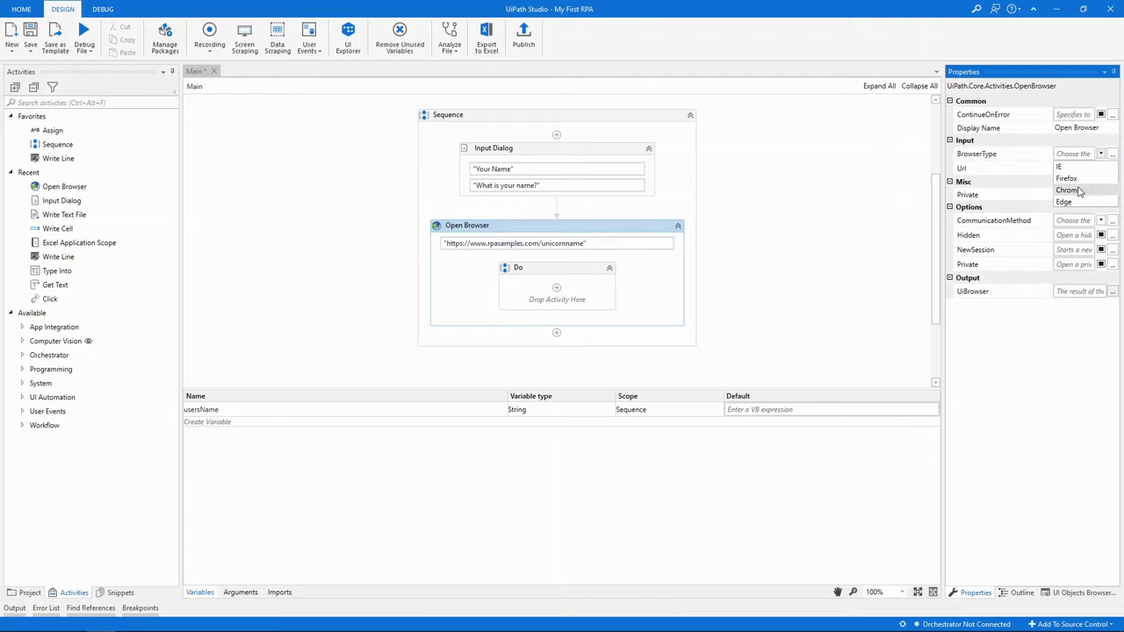
click(1068, 190)
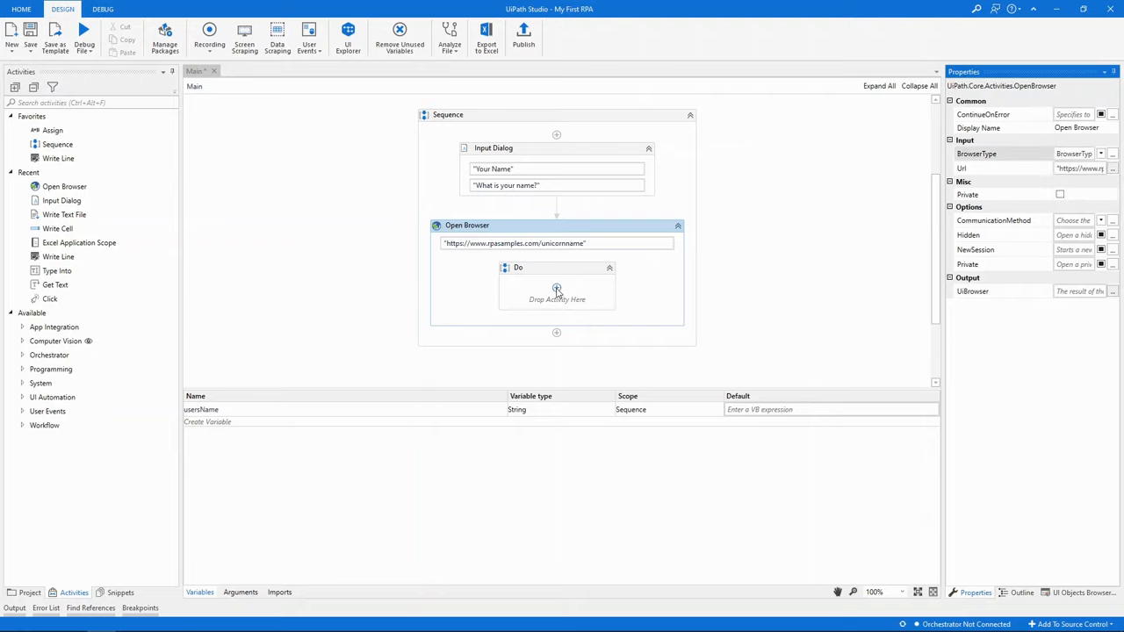
Step: Add a Type Into activity in Do that types usersName into the site's name box
click(557, 292)
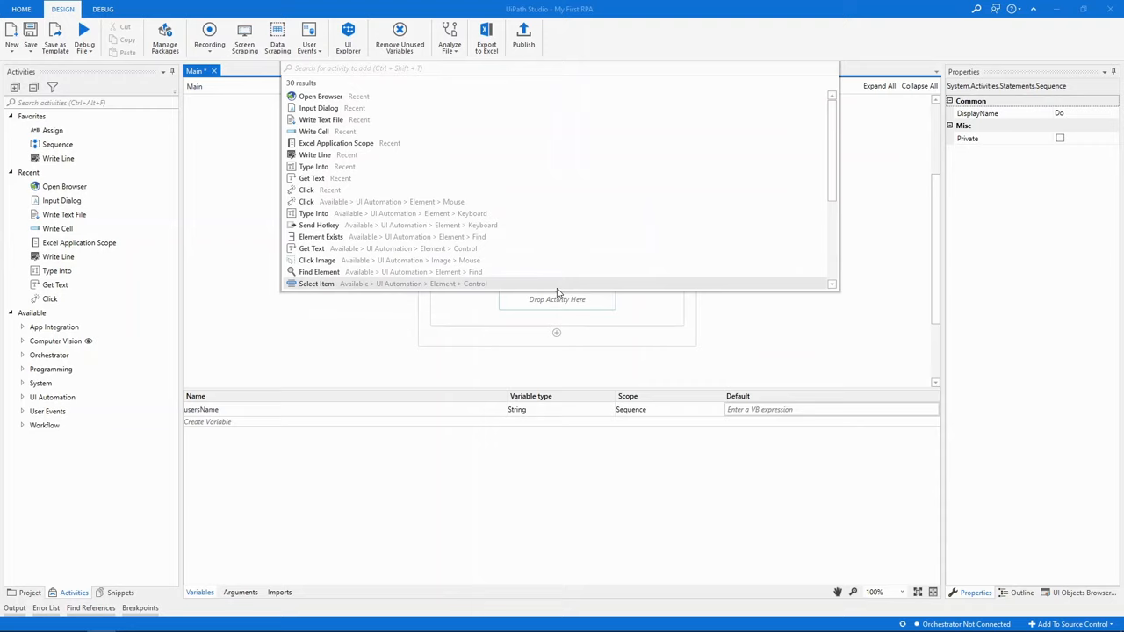
text(type into)
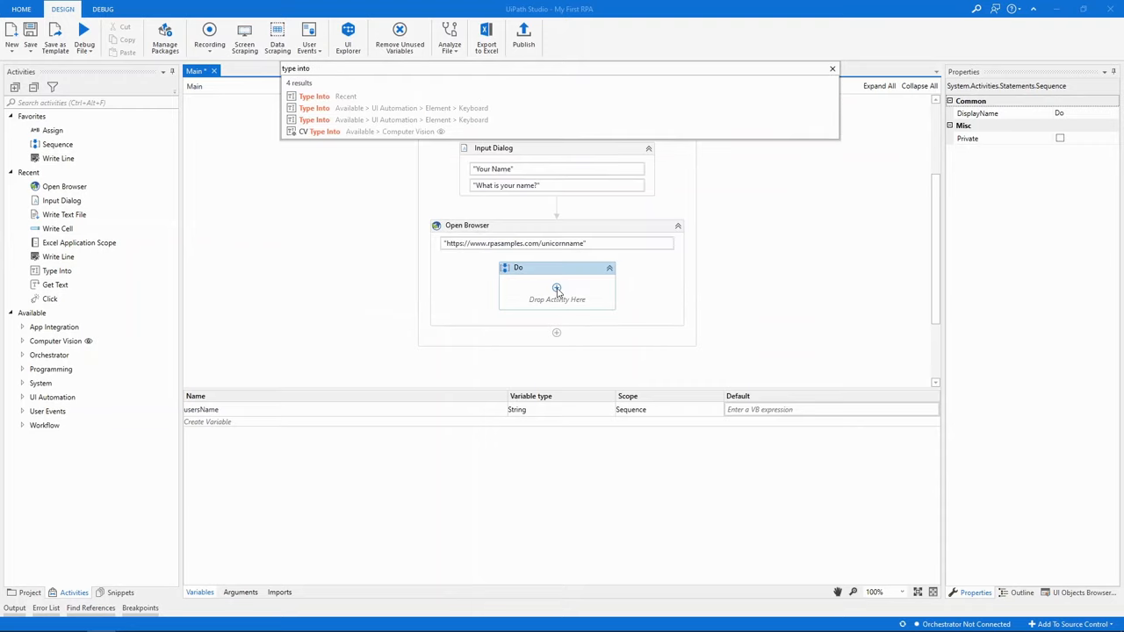
click(313, 95)
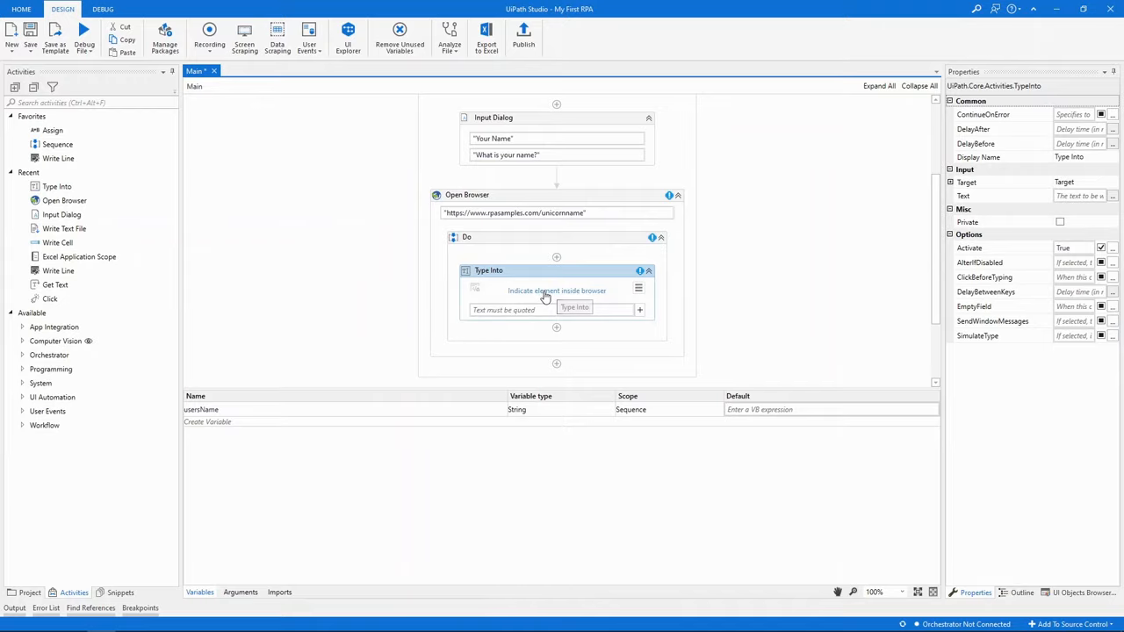
click(556, 290)
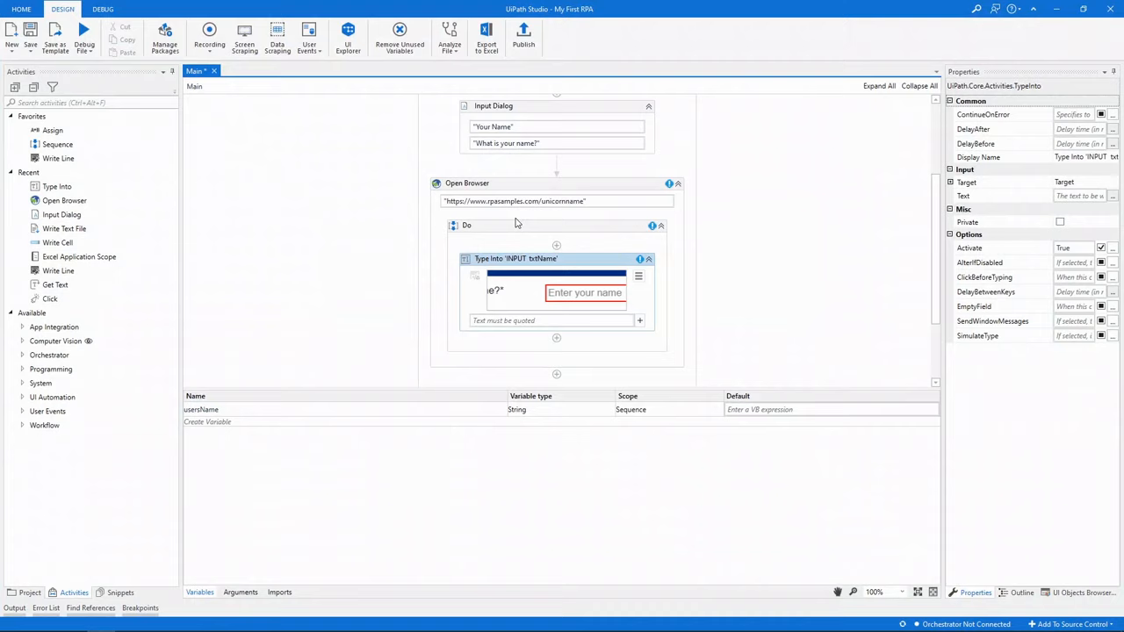
mouse_move(504, 321)
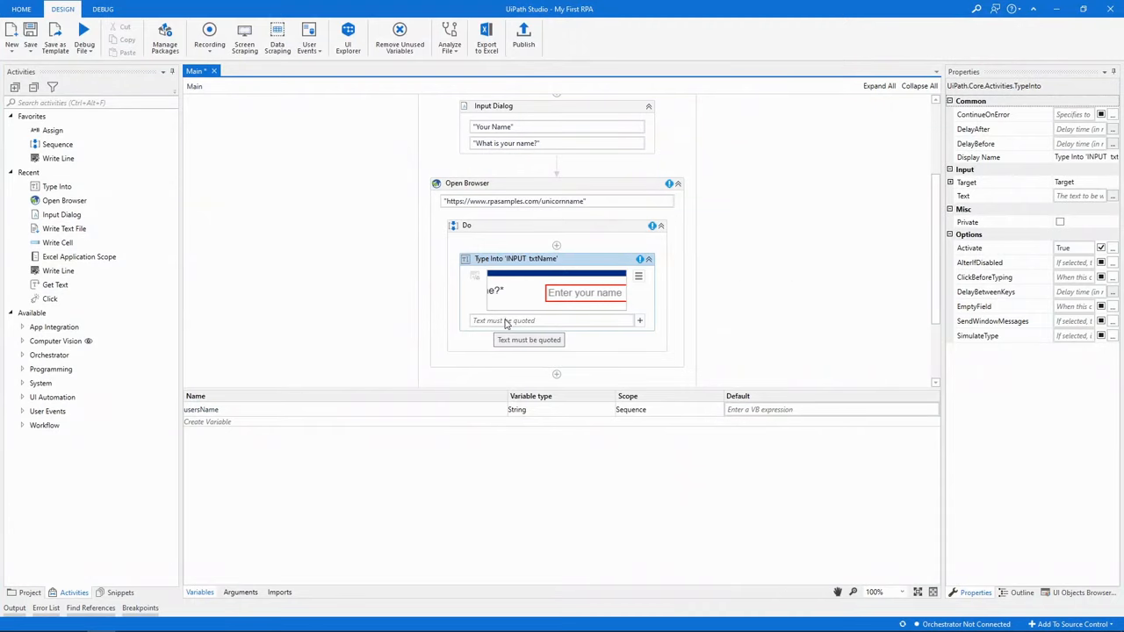
text(usersName)
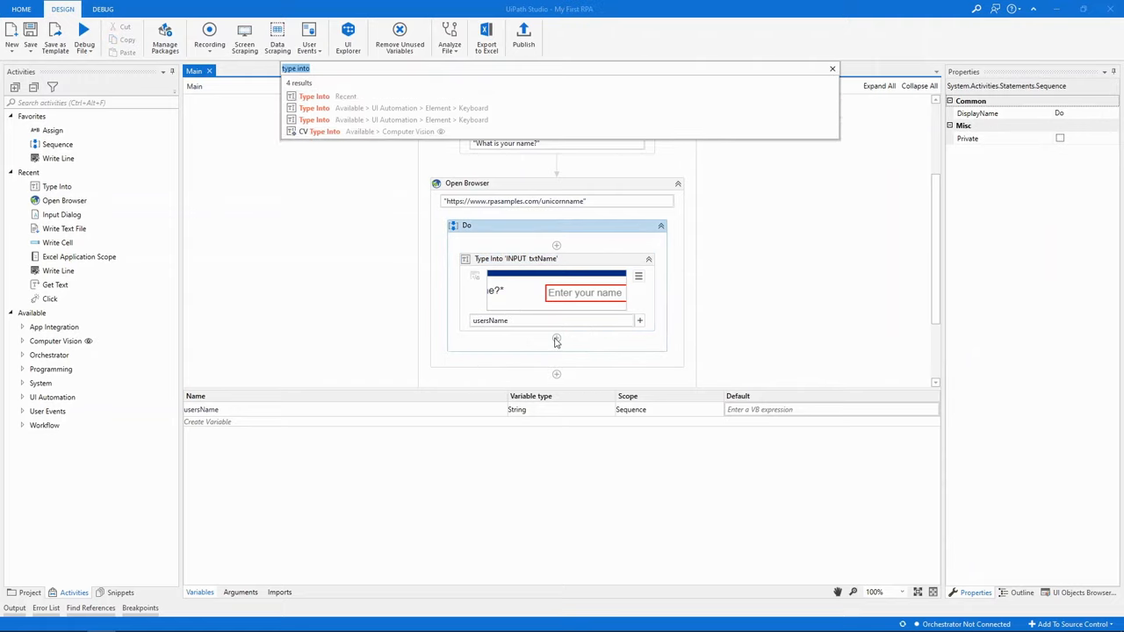
Step: Add a Click on the Get Name button and a Get Text reading the unicorn name
text(click)
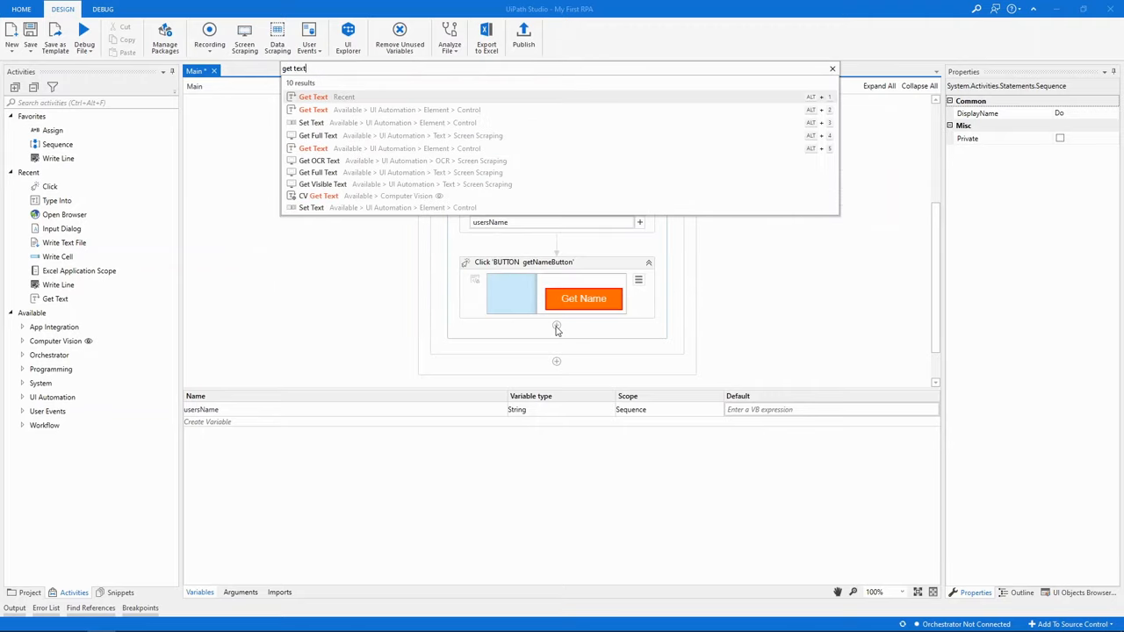
click(314, 97)
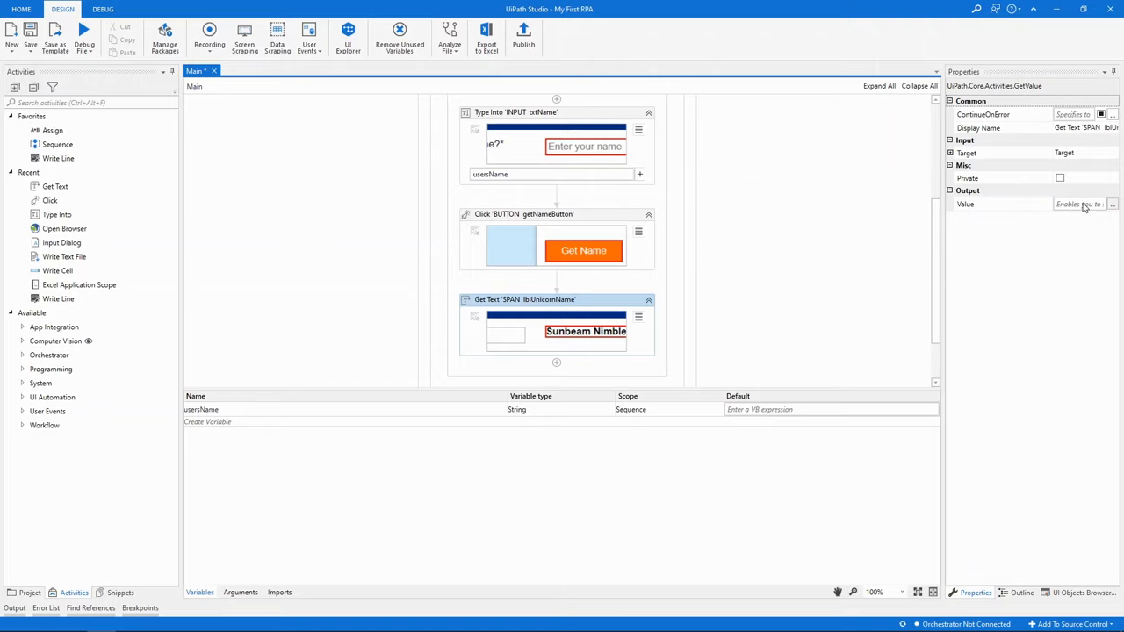
Step: Store Get Text's output in new variable unicornName and widen its scope to Sequence
click(1079, 204)
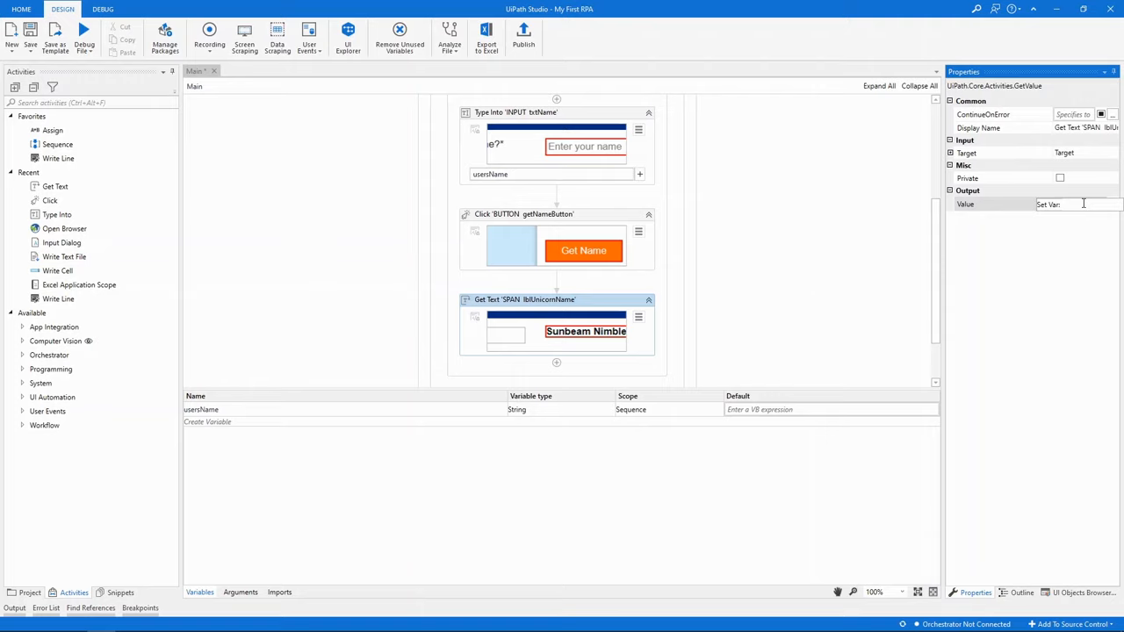
text(unicornName)
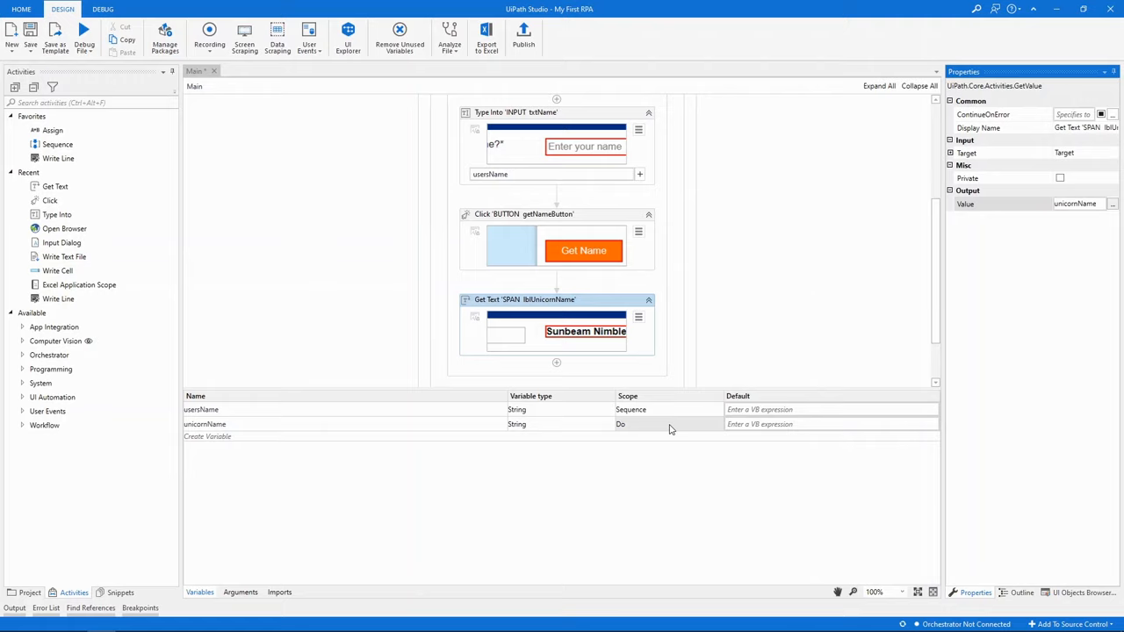
mouse_move(672, 429)
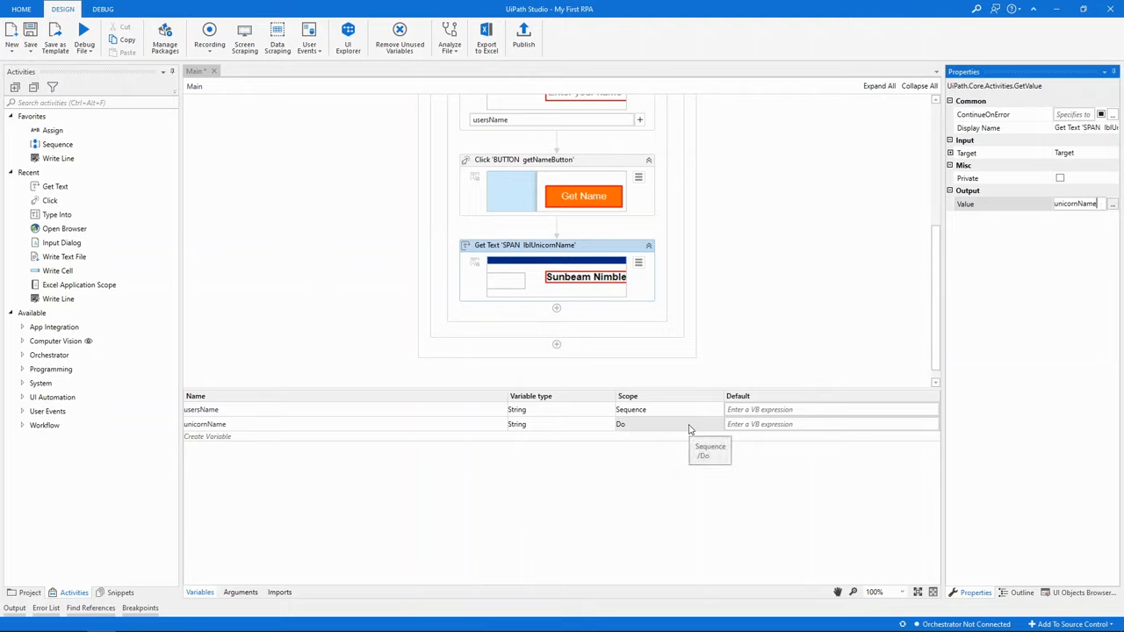
click(667, 424)
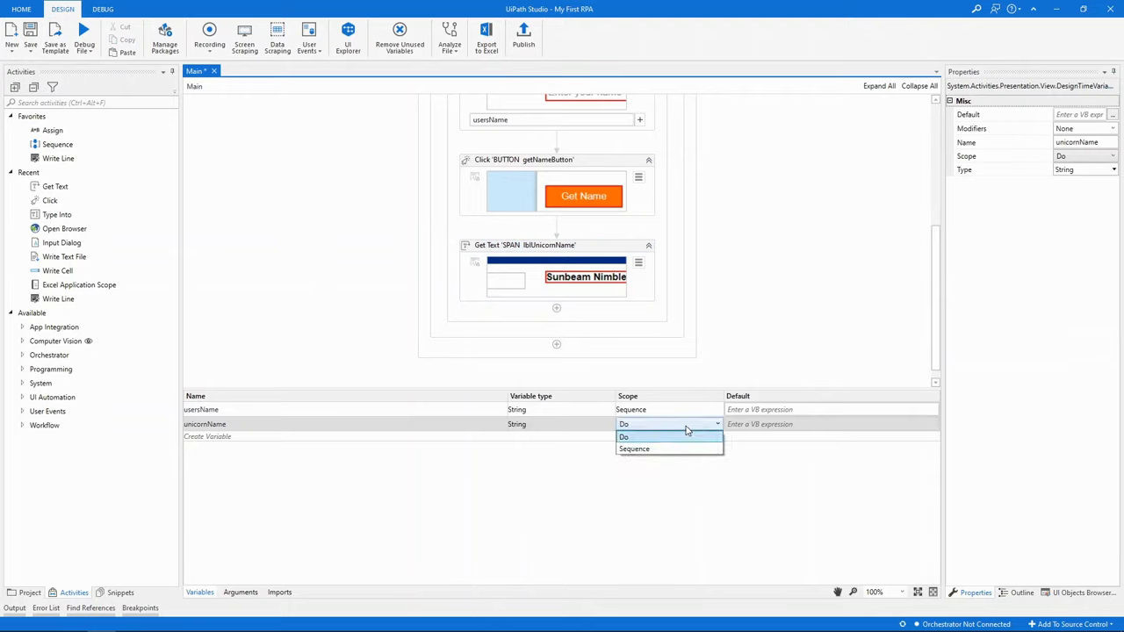
click(633, 449)
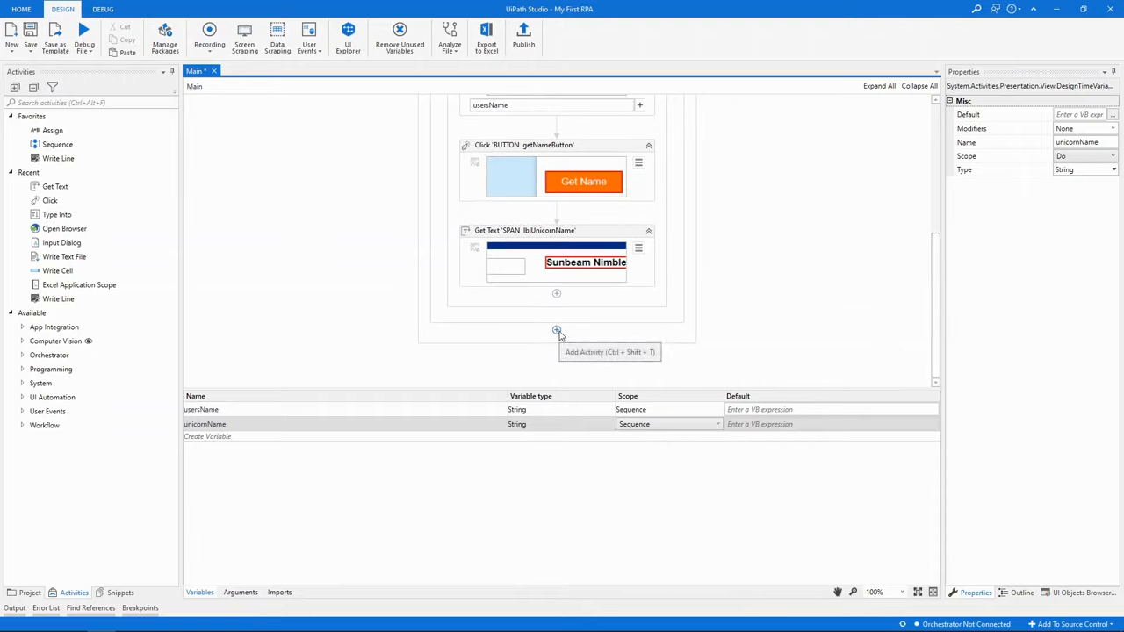
Step: Add a Write Text File activity after the browser block writing unicornName to "name.txt"
click(555, 331)
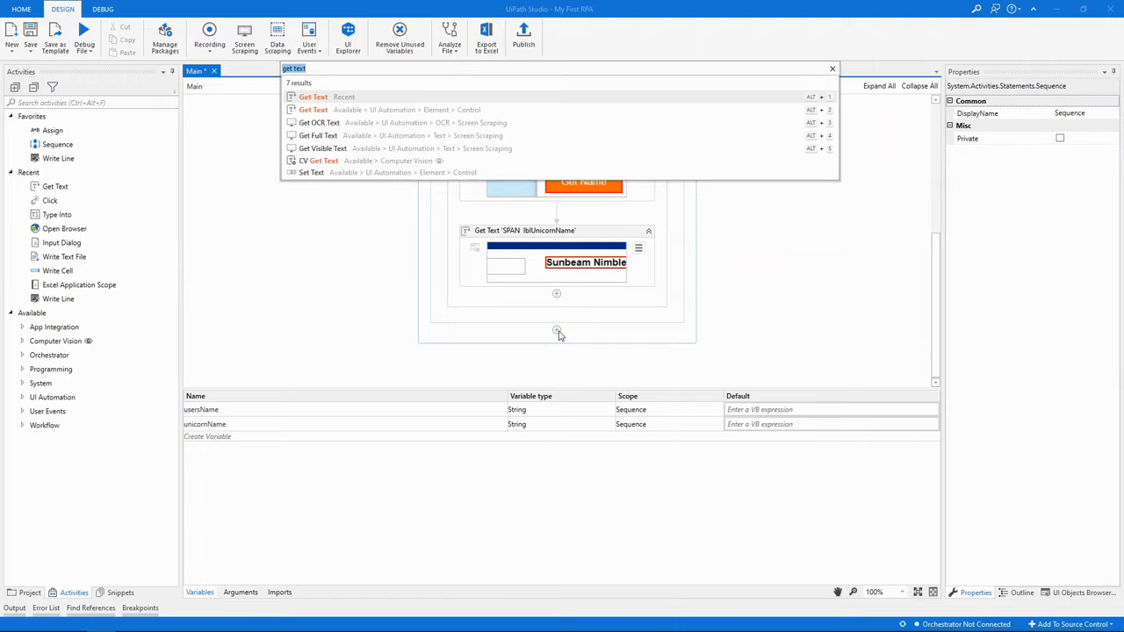
click(562, 69)
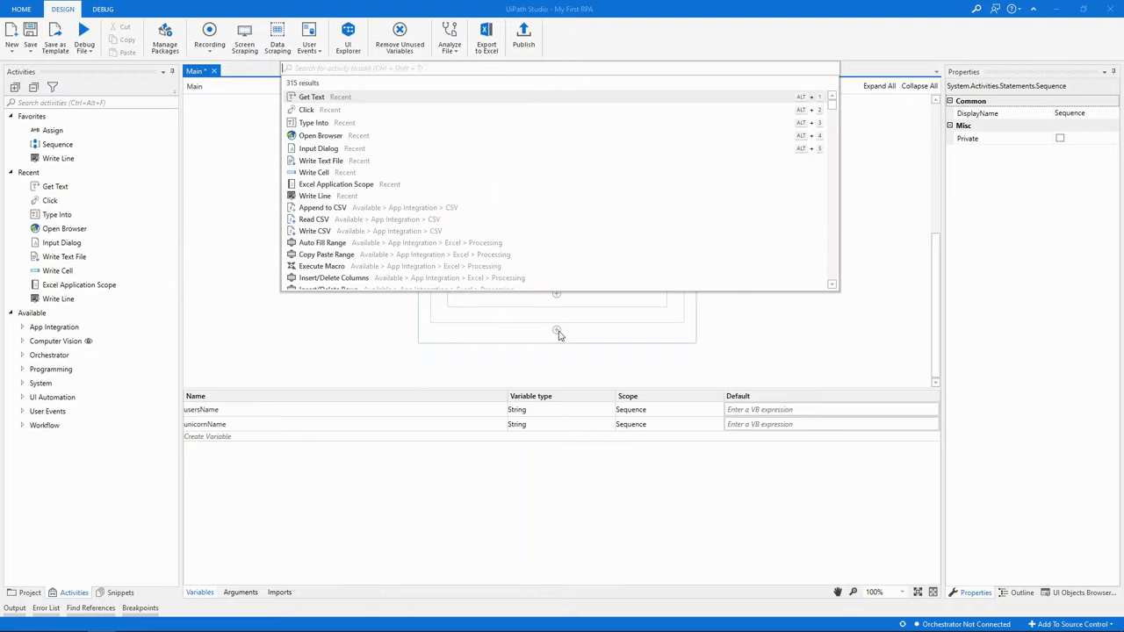
text(write)
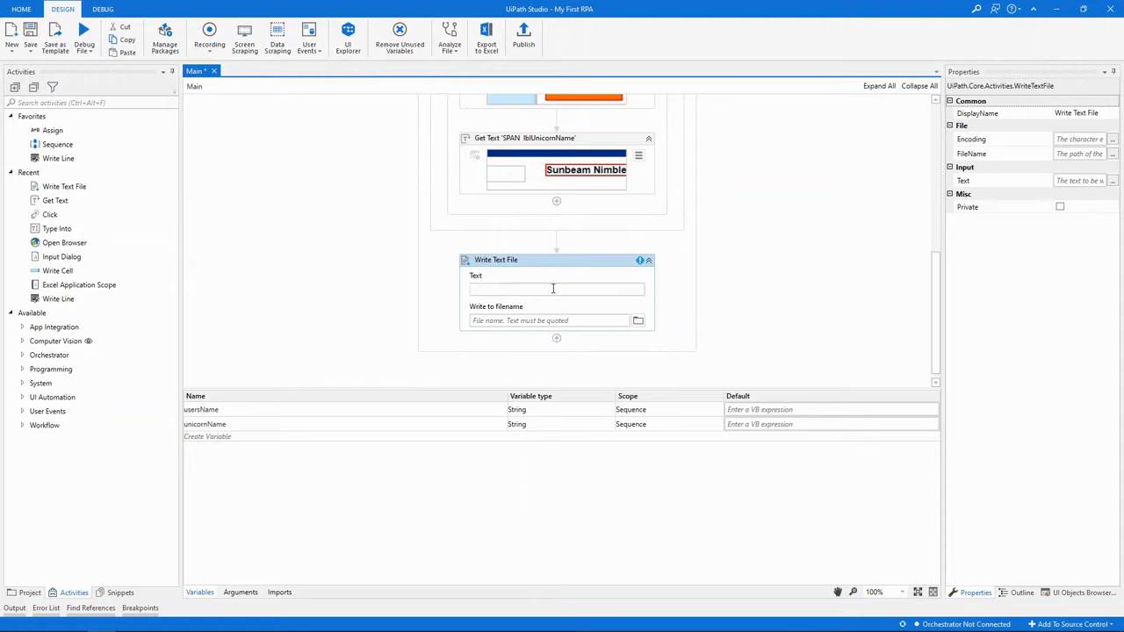
text(unicornName)
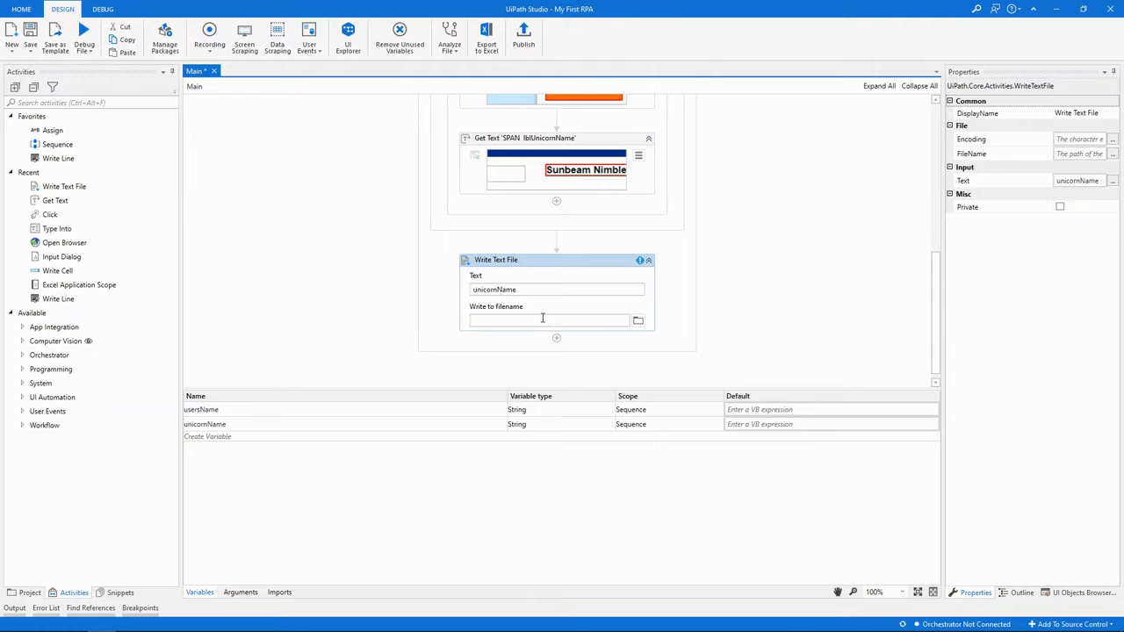
text("name.txt")
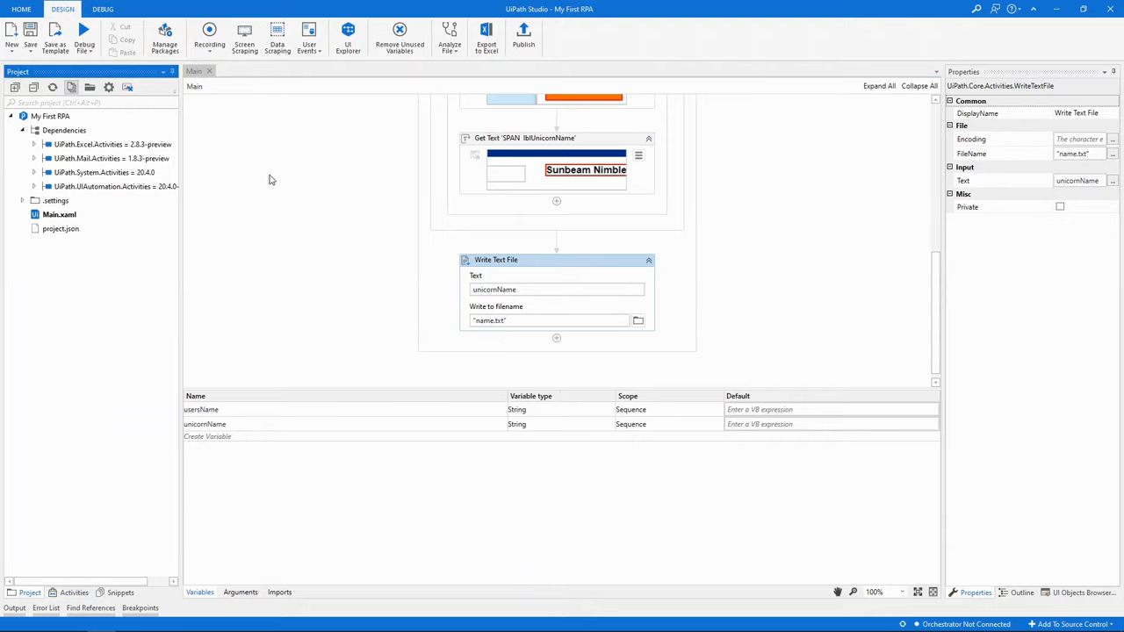
Step: Run the process, enter the name John, then open the generated name.txt
click(85, 35)
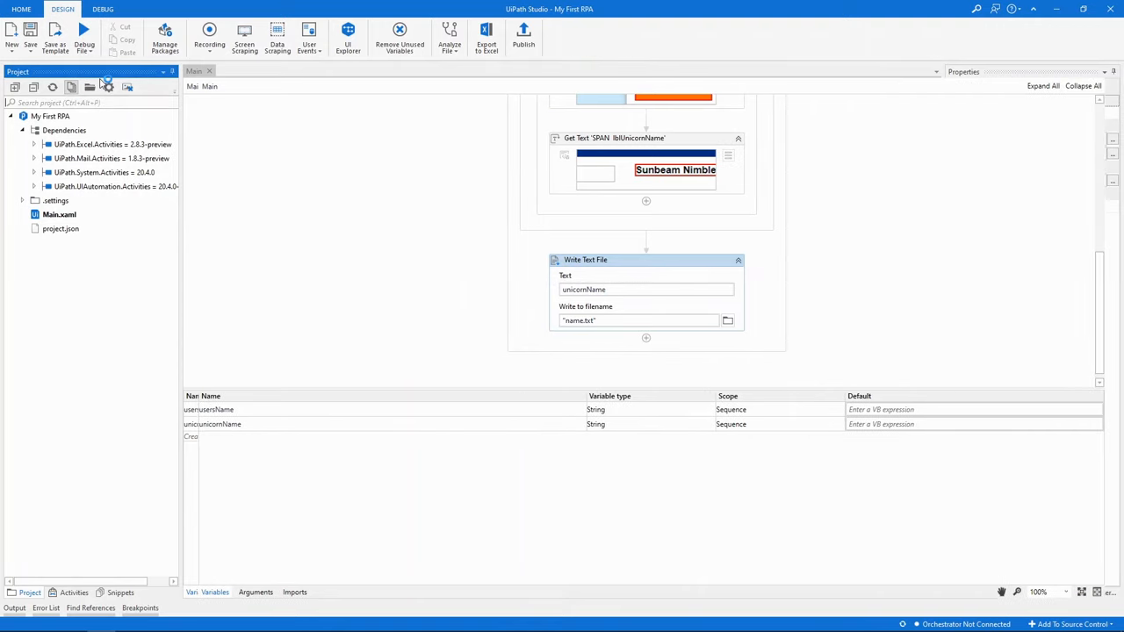
click(83, 36)
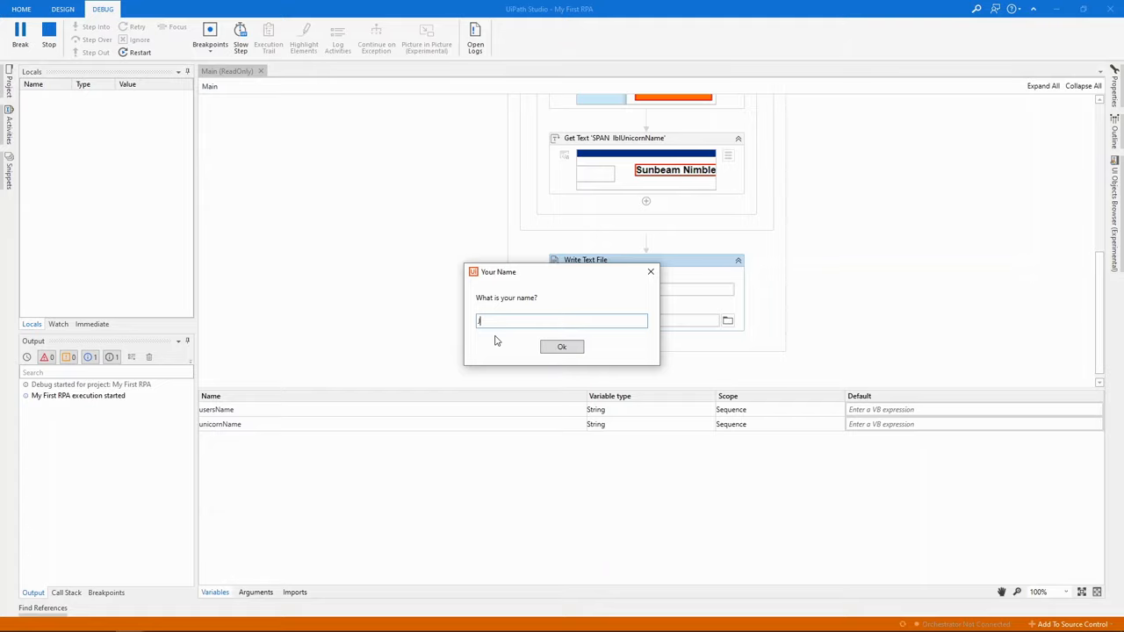
text(John)
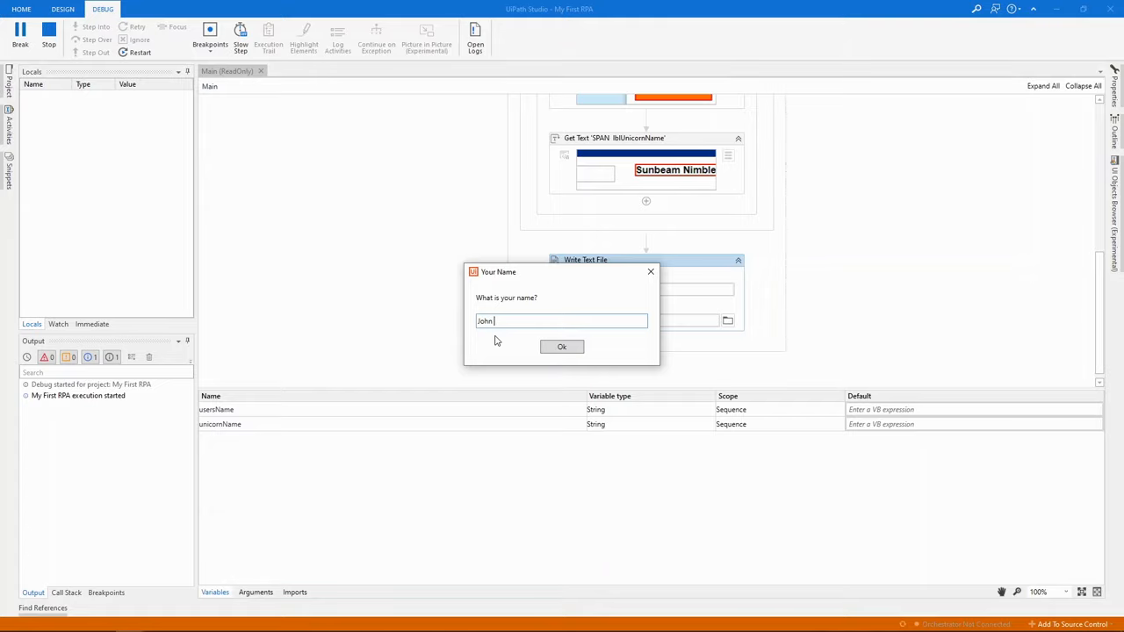
click(562, 346)
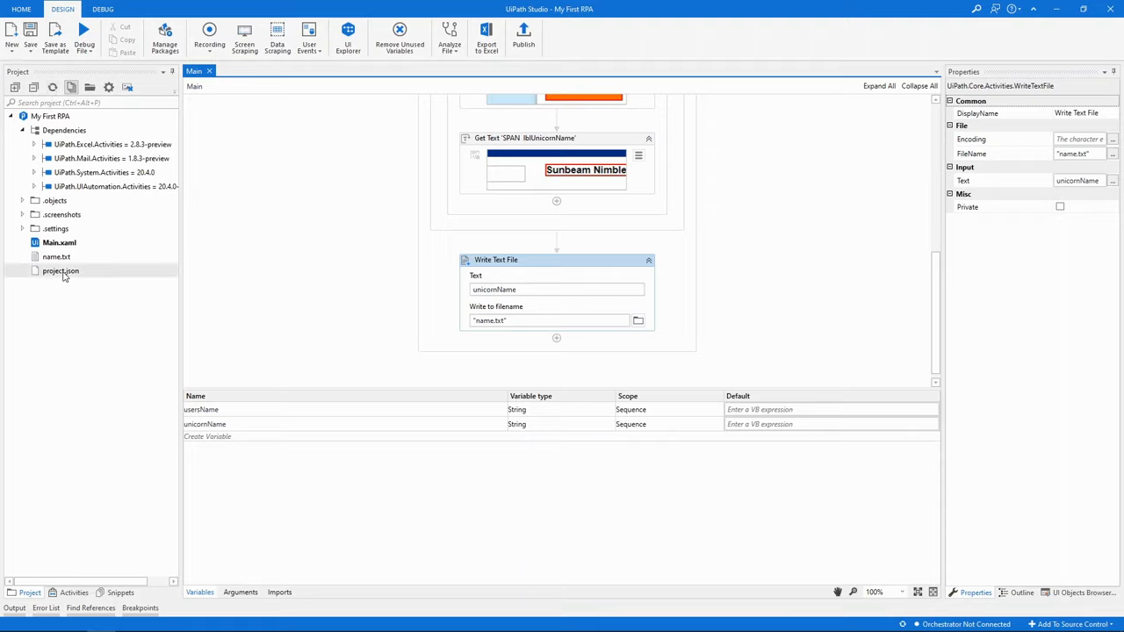
click(56, 256)
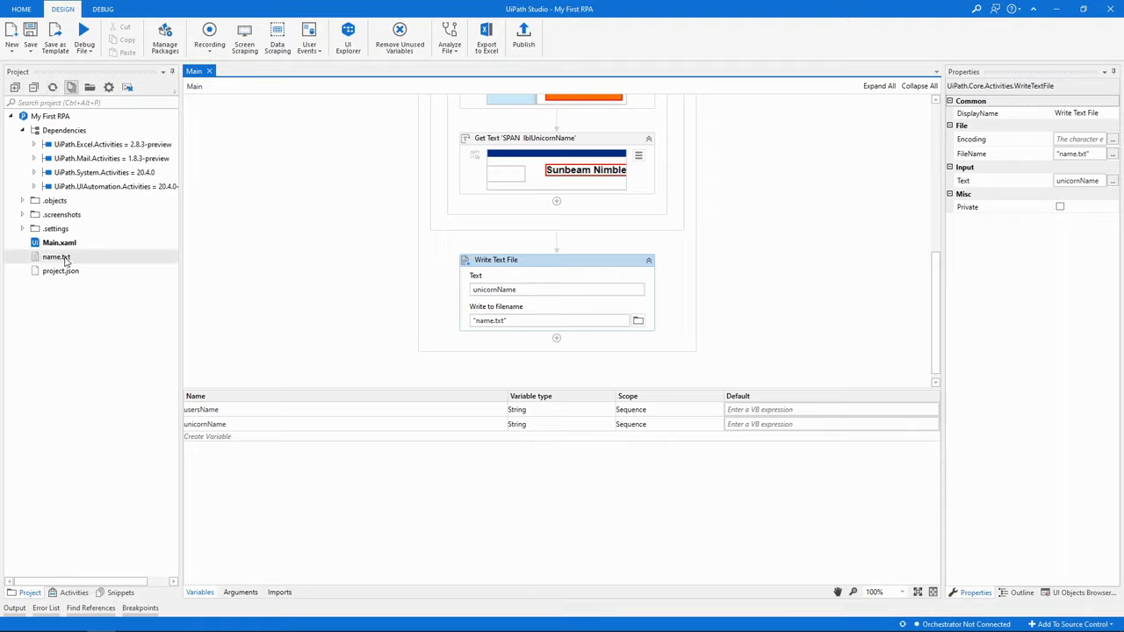
double_click(57, 257)
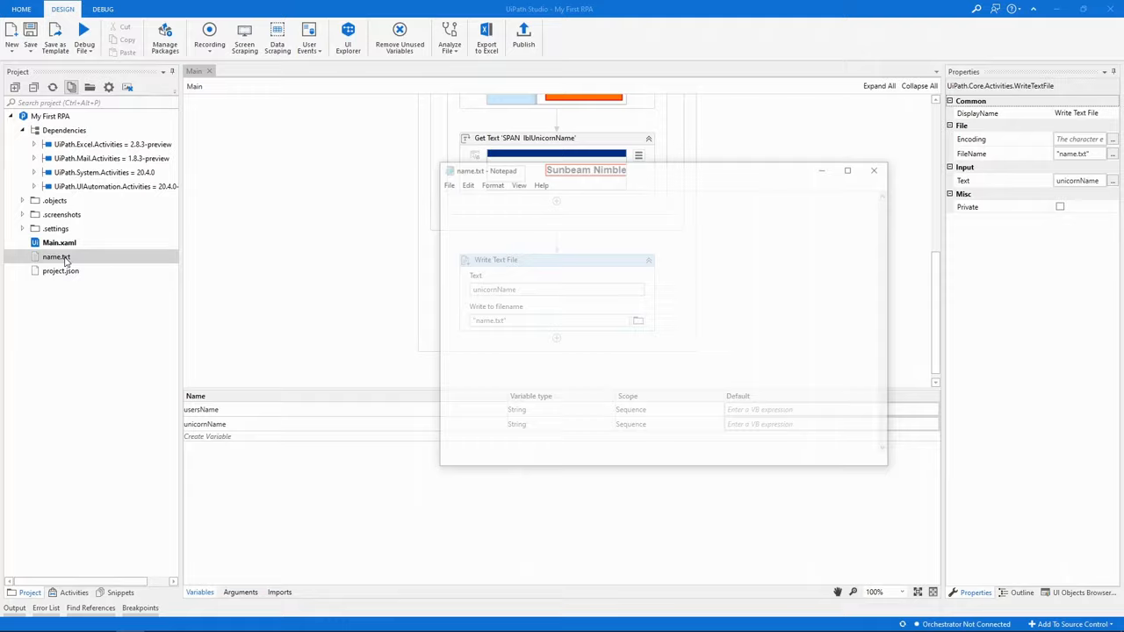